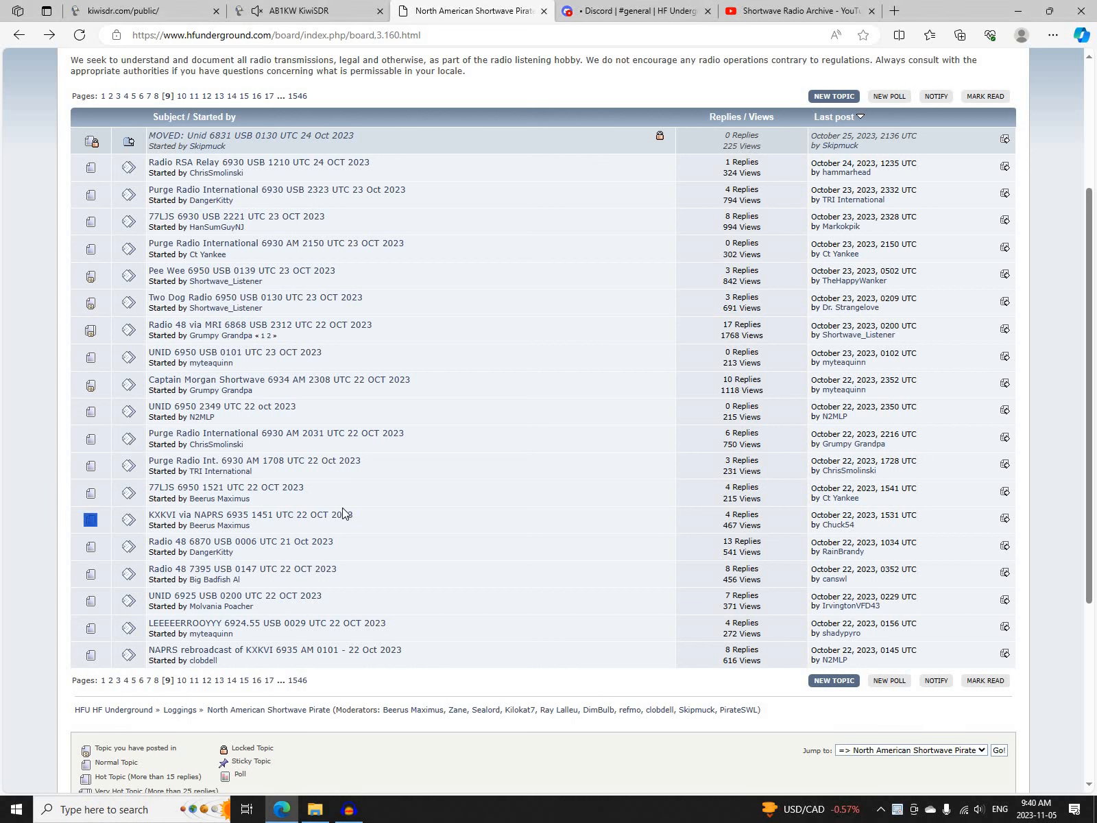
Visit the KXKVI via NAPRS 6935 thread, then read down the 77LJS 6950 1521 UTC thread
click(249, 514)
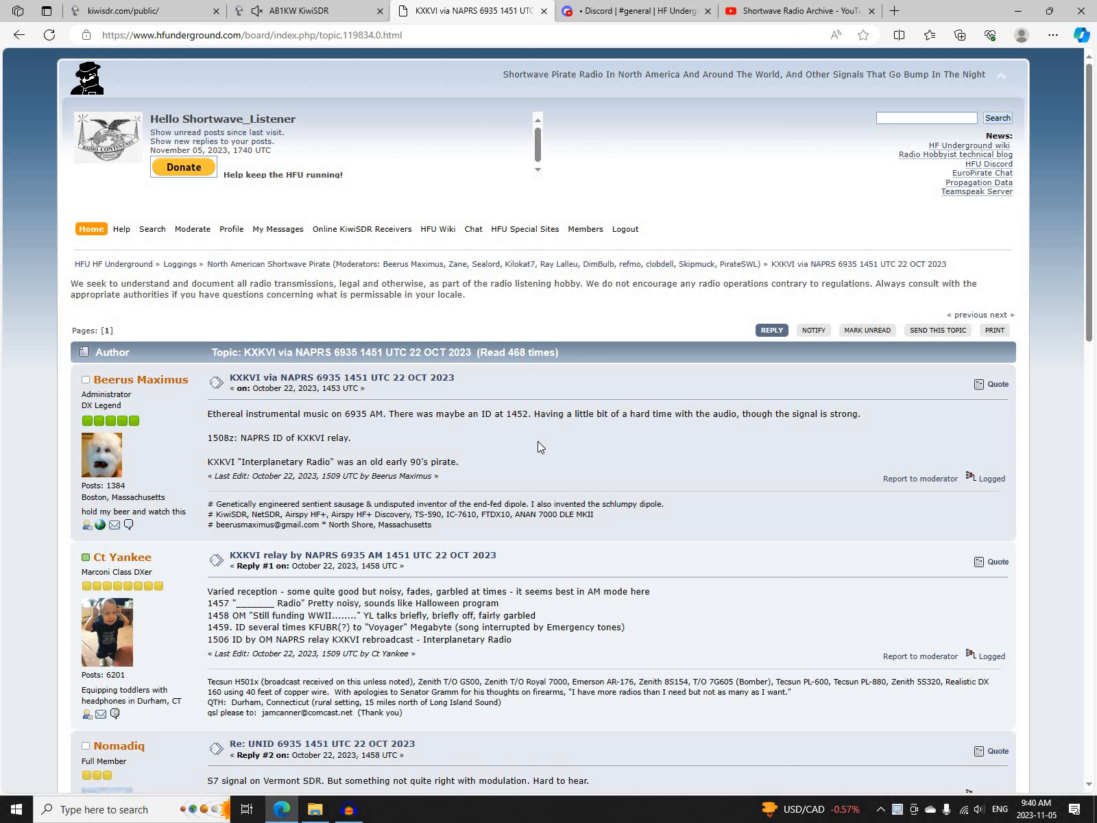
mouse_move(525, 465)
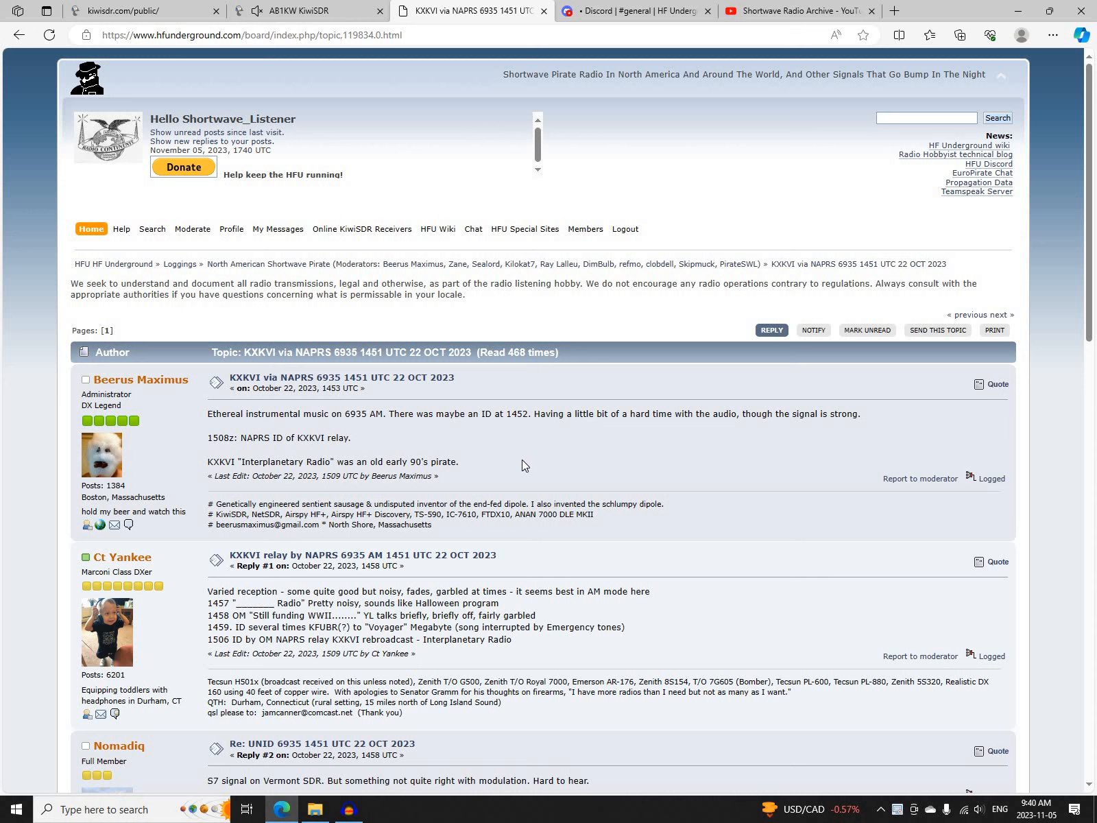
mouse_move(476, 469)
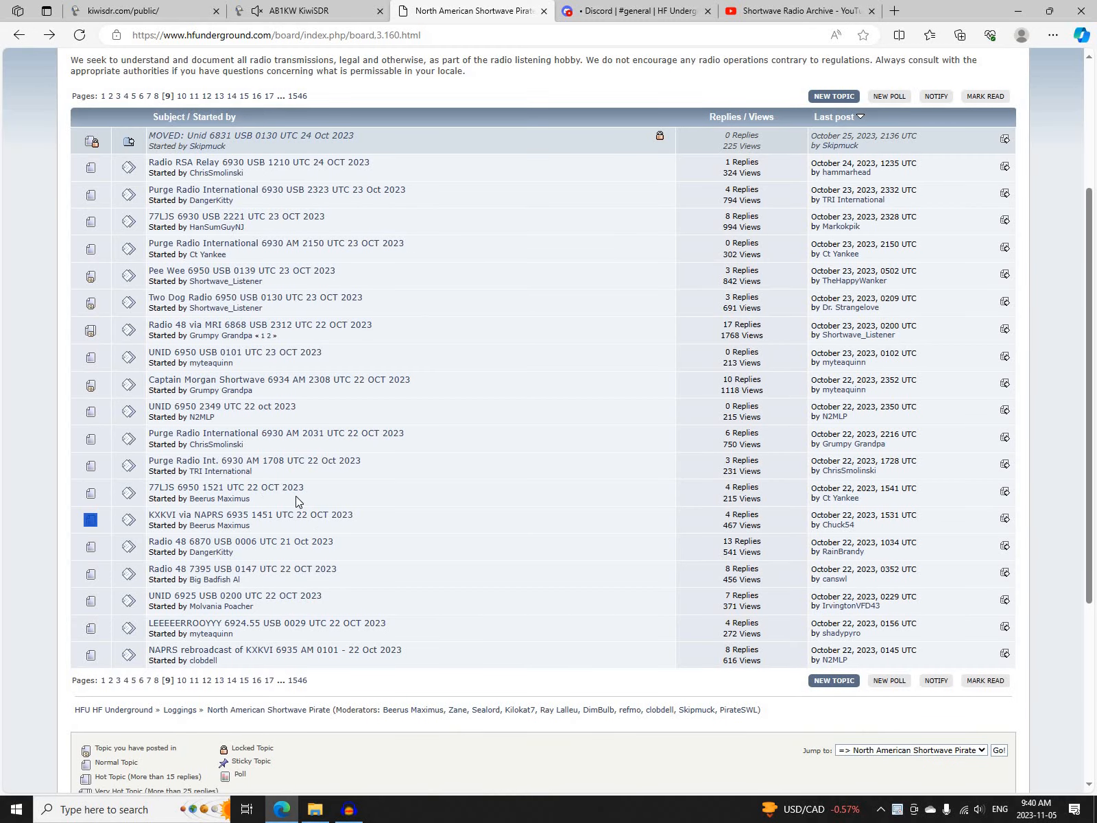
click(225, 487)
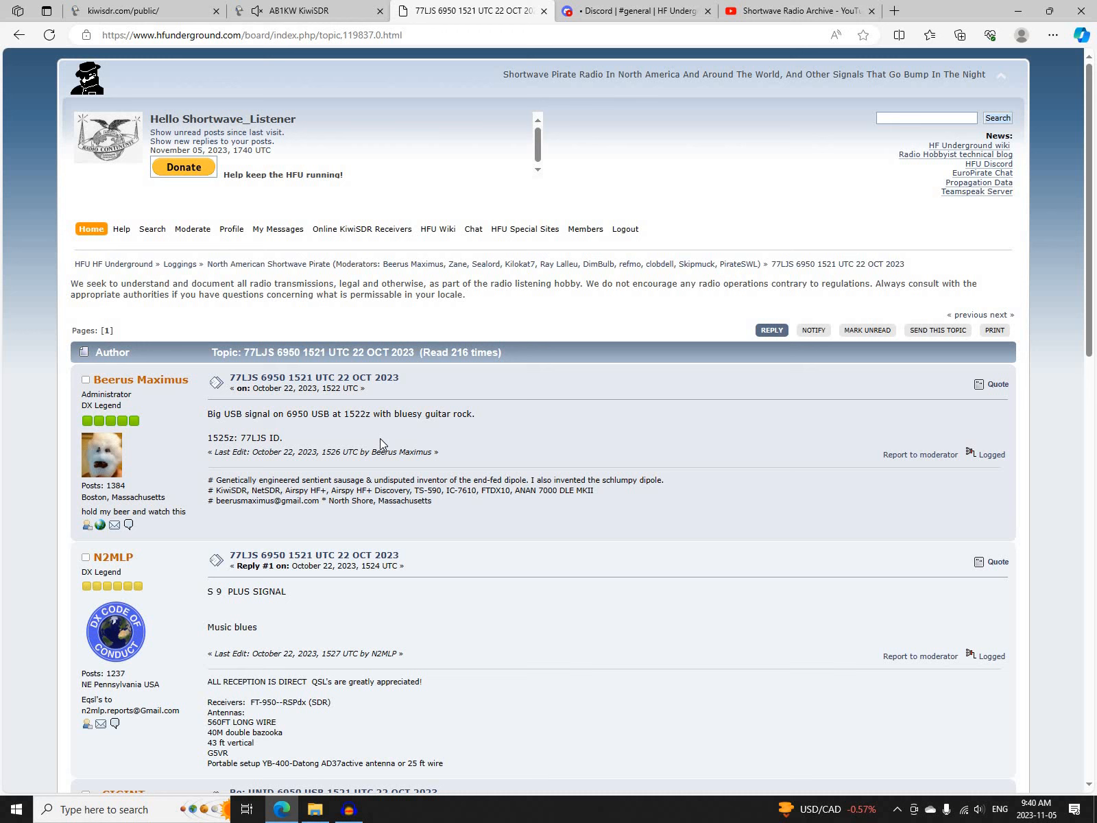
mouse_move(380, 447)
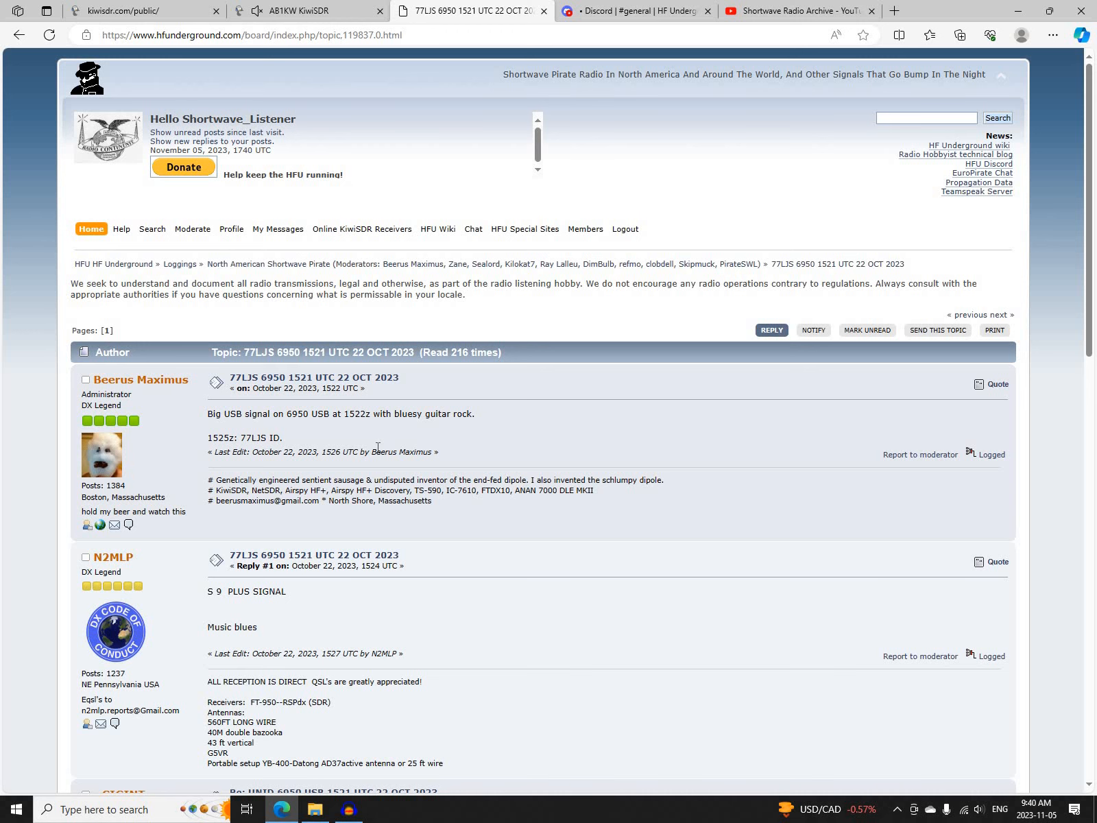
mouse_move(297, 439)
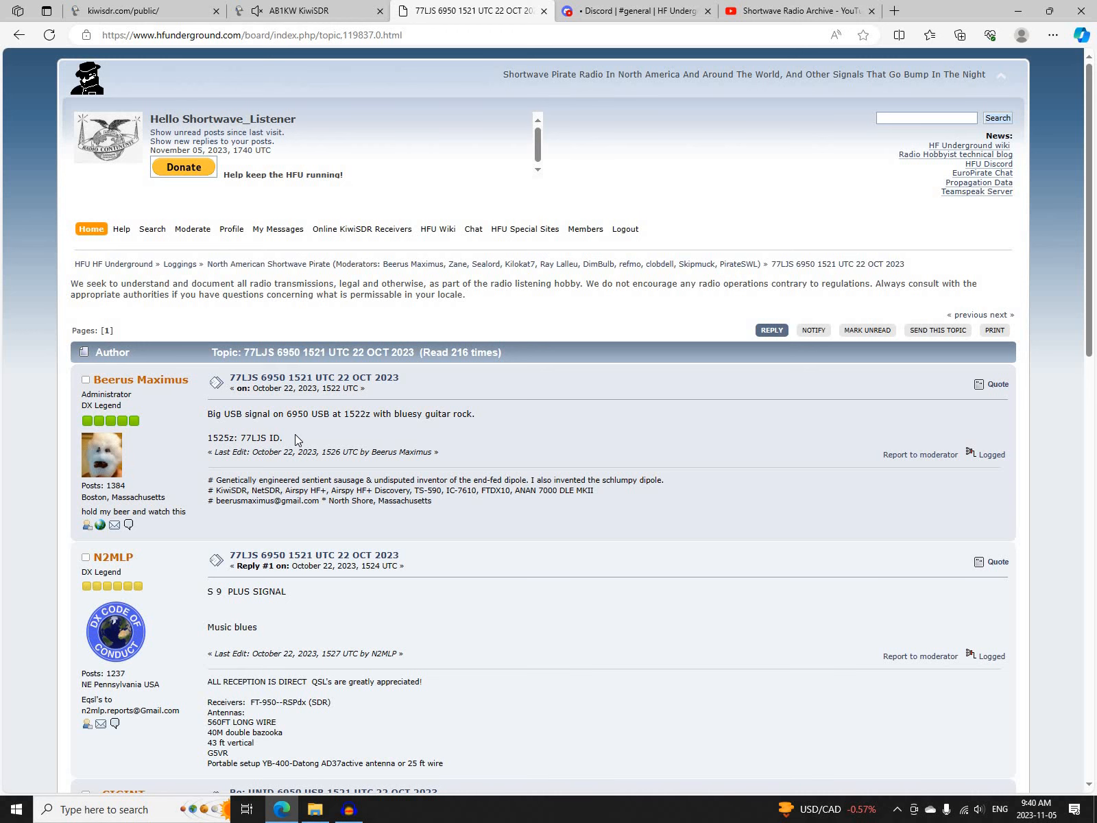
scroll(down, 3)
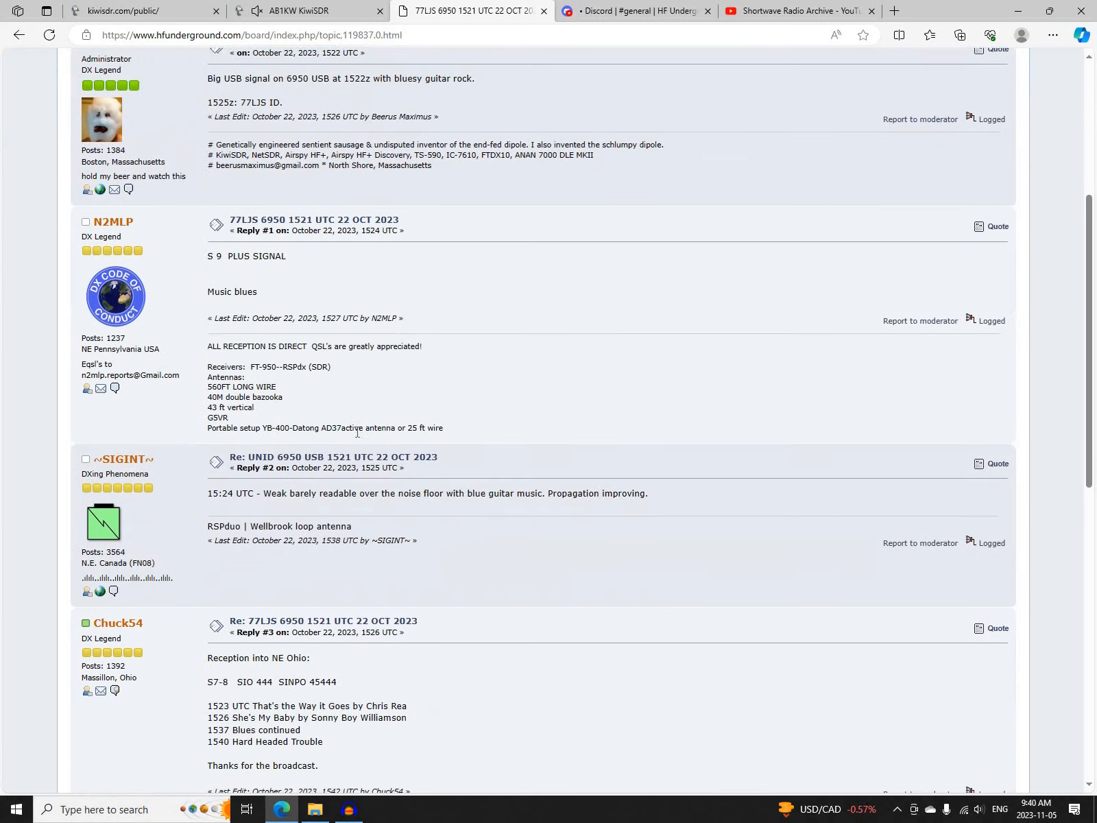
scroll(down, 3)
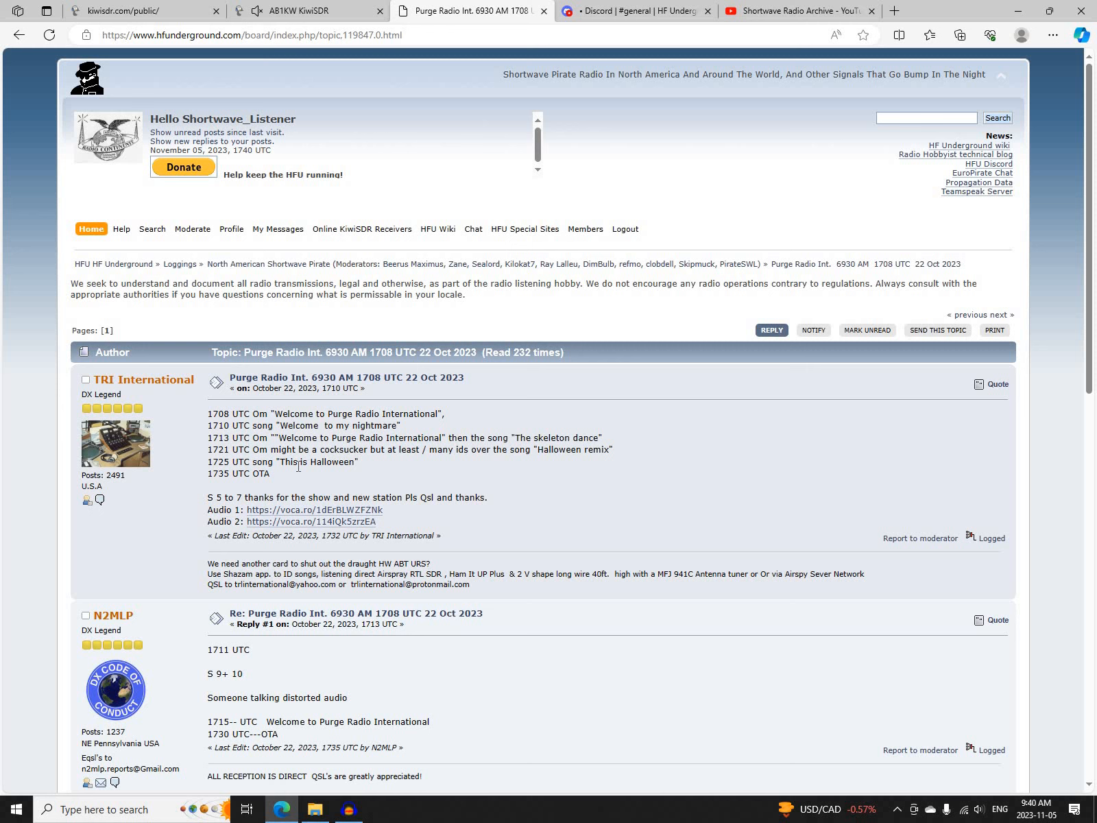
mouse_move(191, 401)
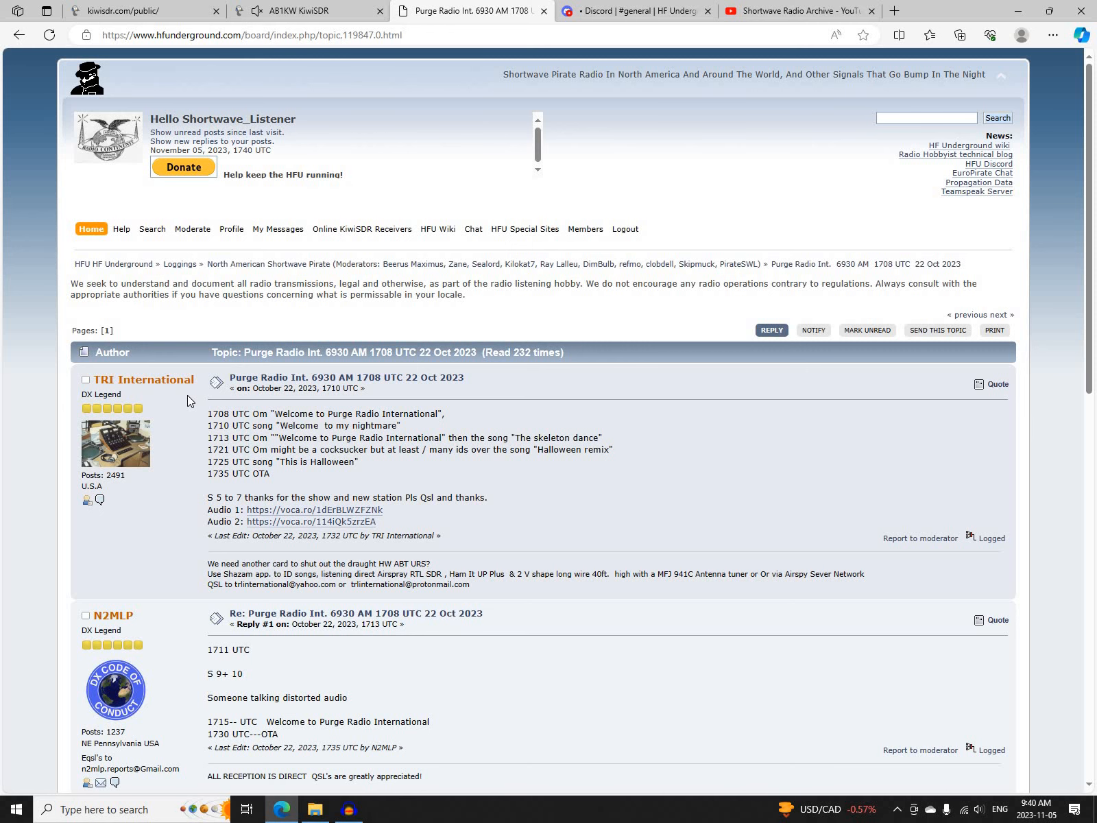
Read further down the Purge Radio Int. 6930 AM 1708 UTC thread
scroll(down, 3)
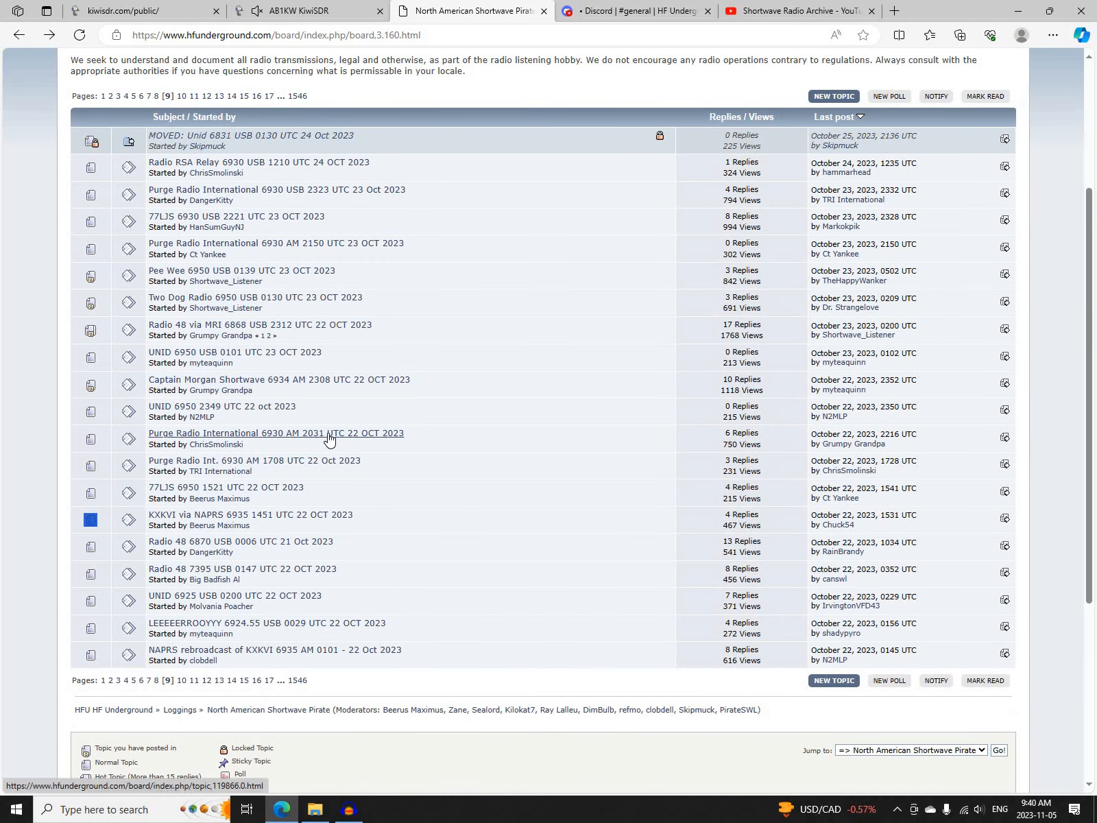
Read the Purge Radio International 6930 AM 2031 UTC thread down to its last replies
click(276, 434)
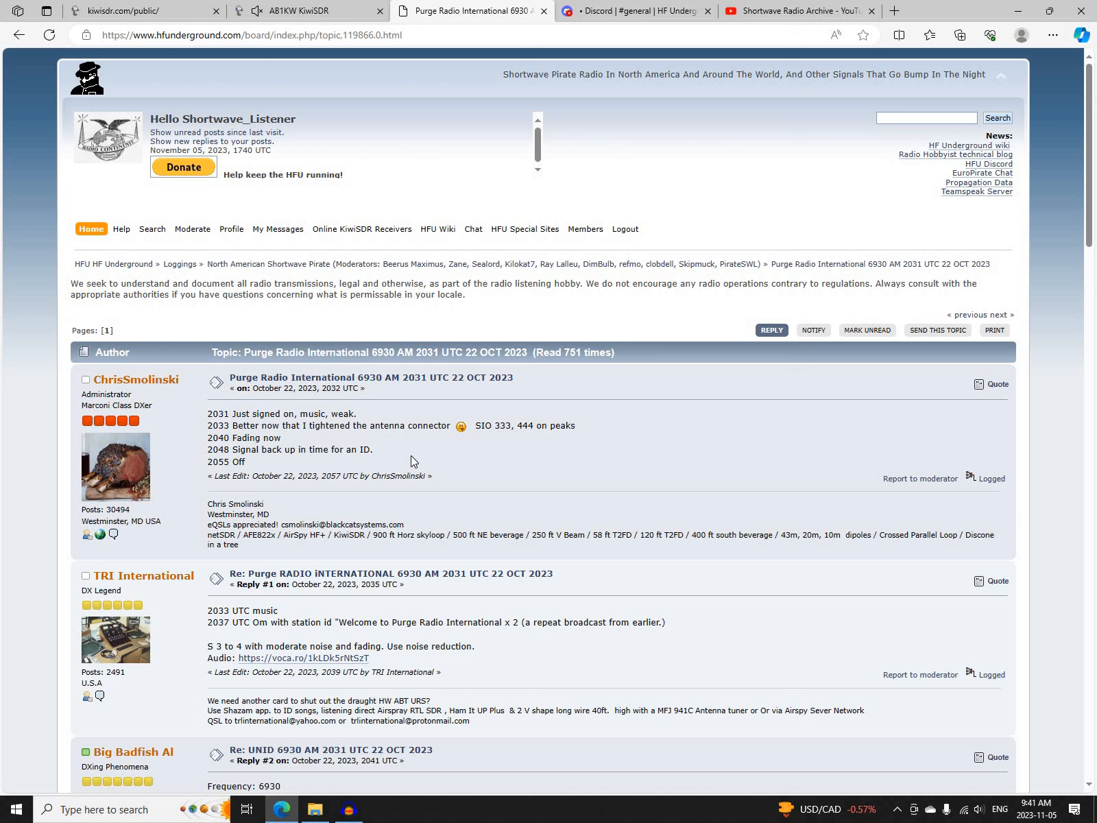
scroll(down, 3)
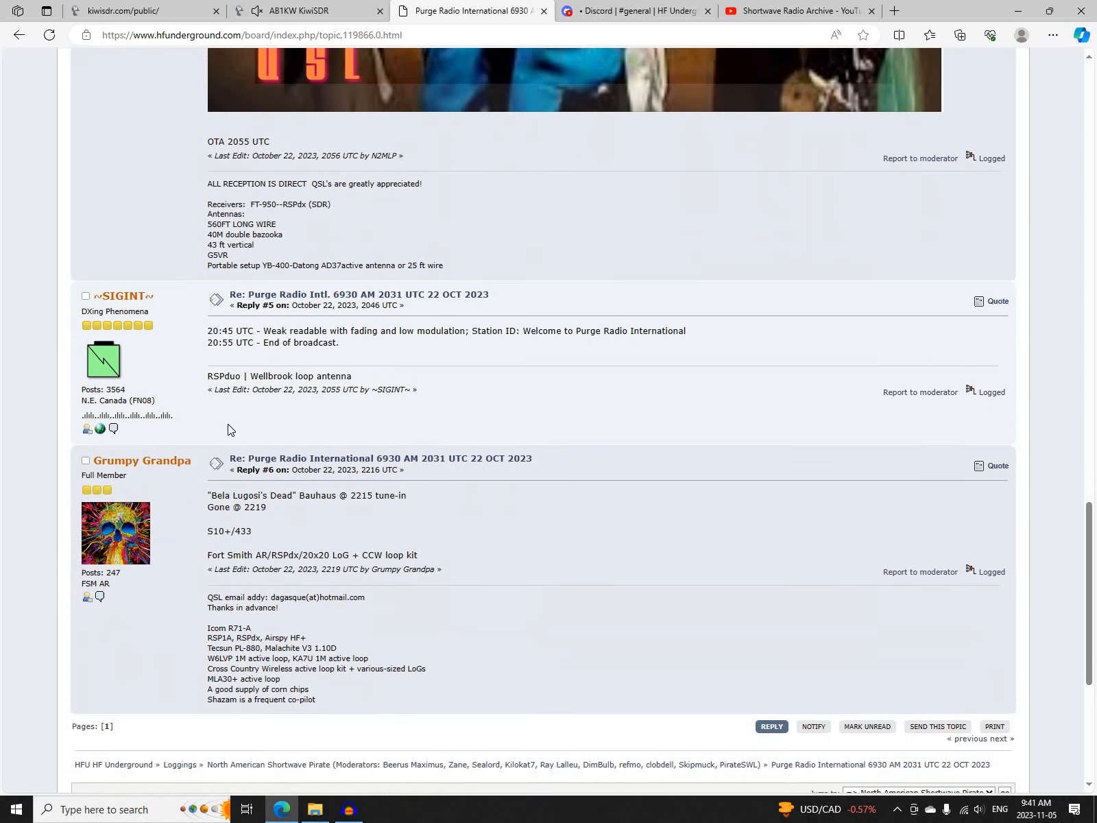
scroll(down, 3)
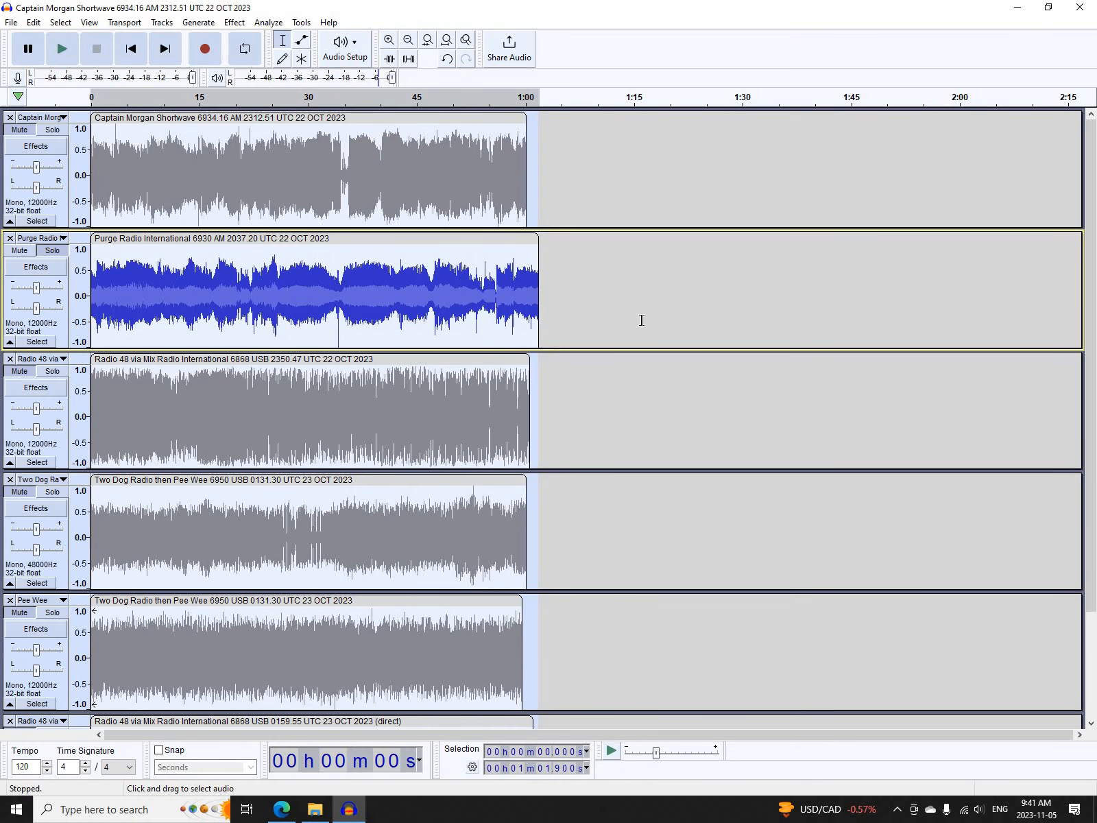
Play the Purge Radio International 6930 AM recording, then return to the forum in Edge
click(62, 48)
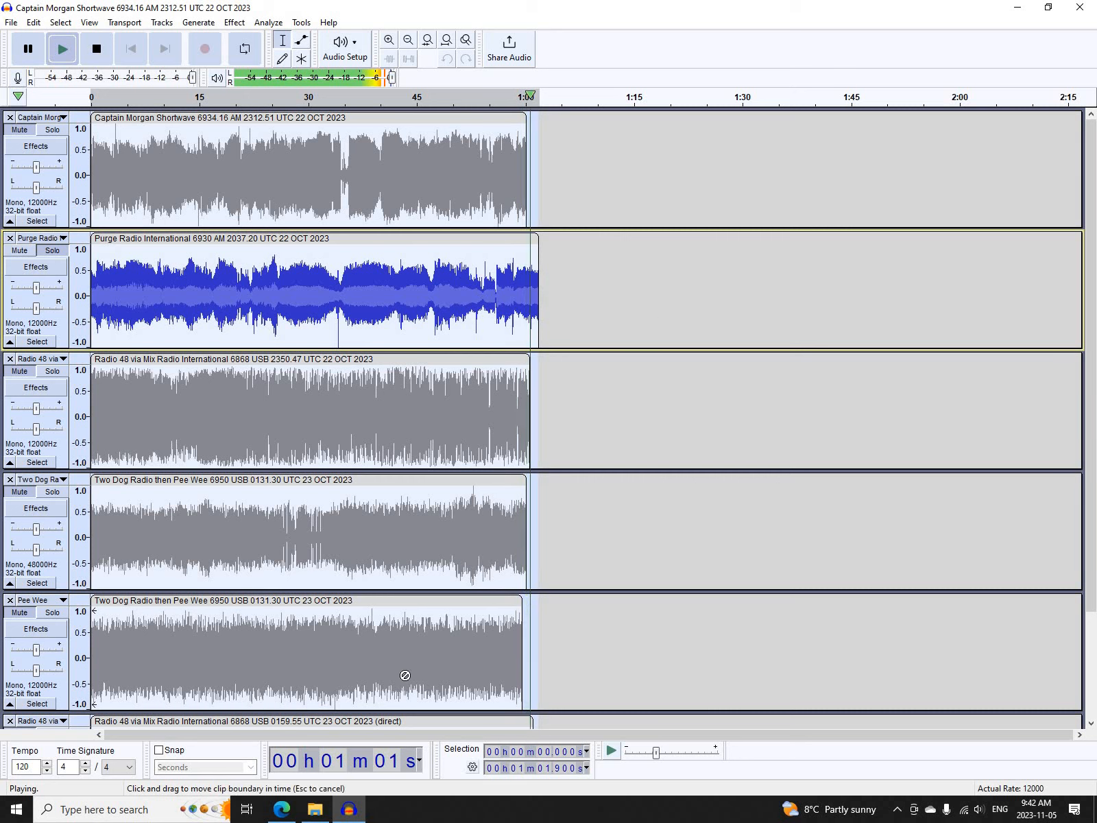
click(472, 11)
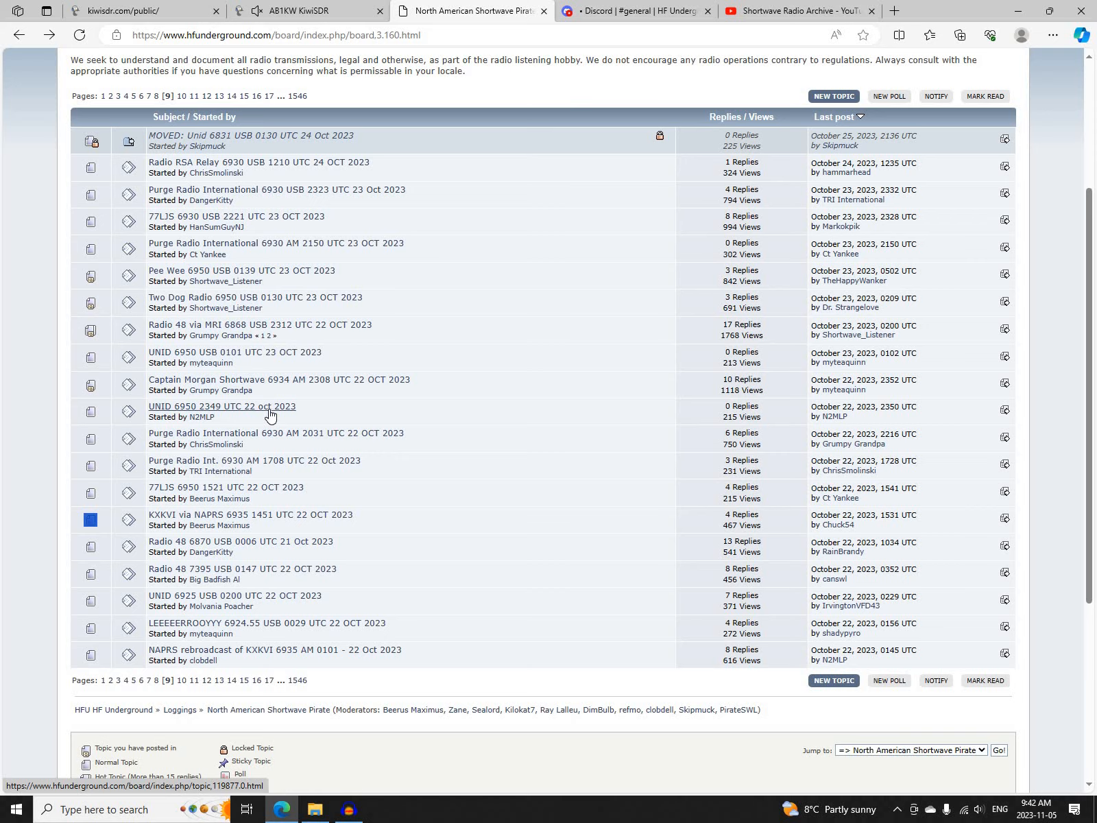
click(222, 406)
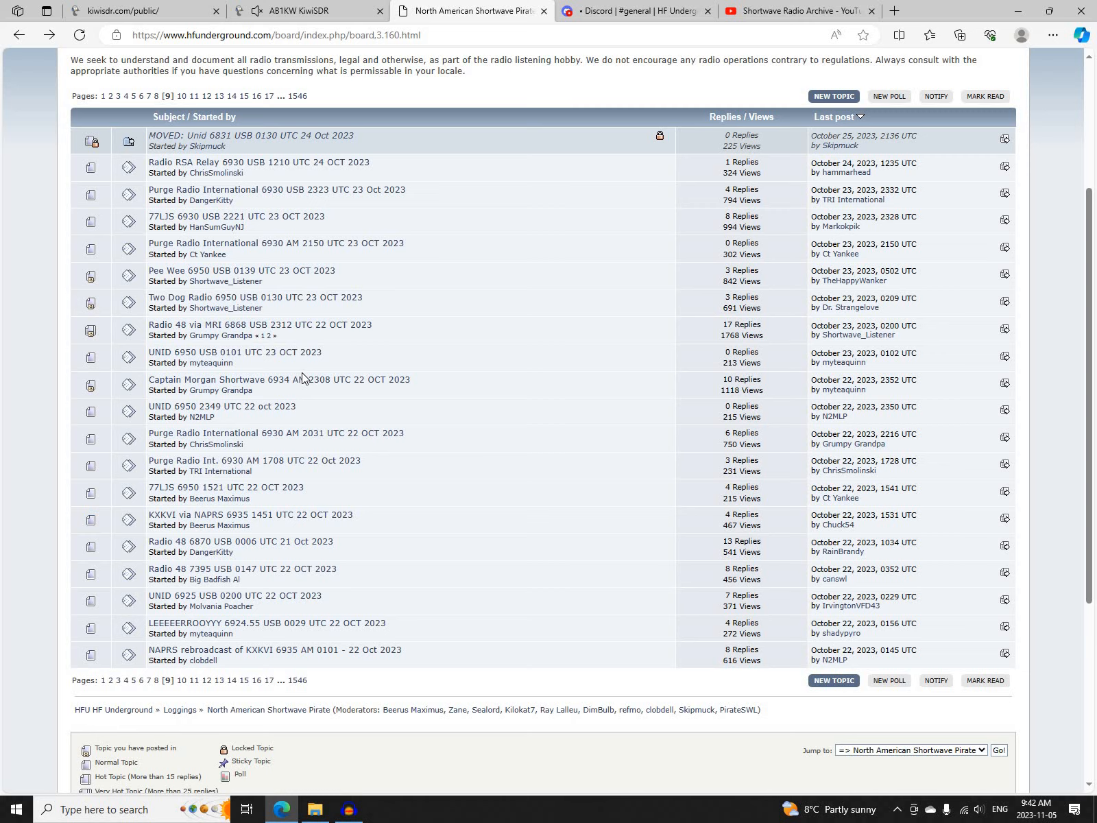
Read through the listeners' replies in the Captain Morgan Shortwave 6934 AM 2308 UTC thread
click(237, 380)
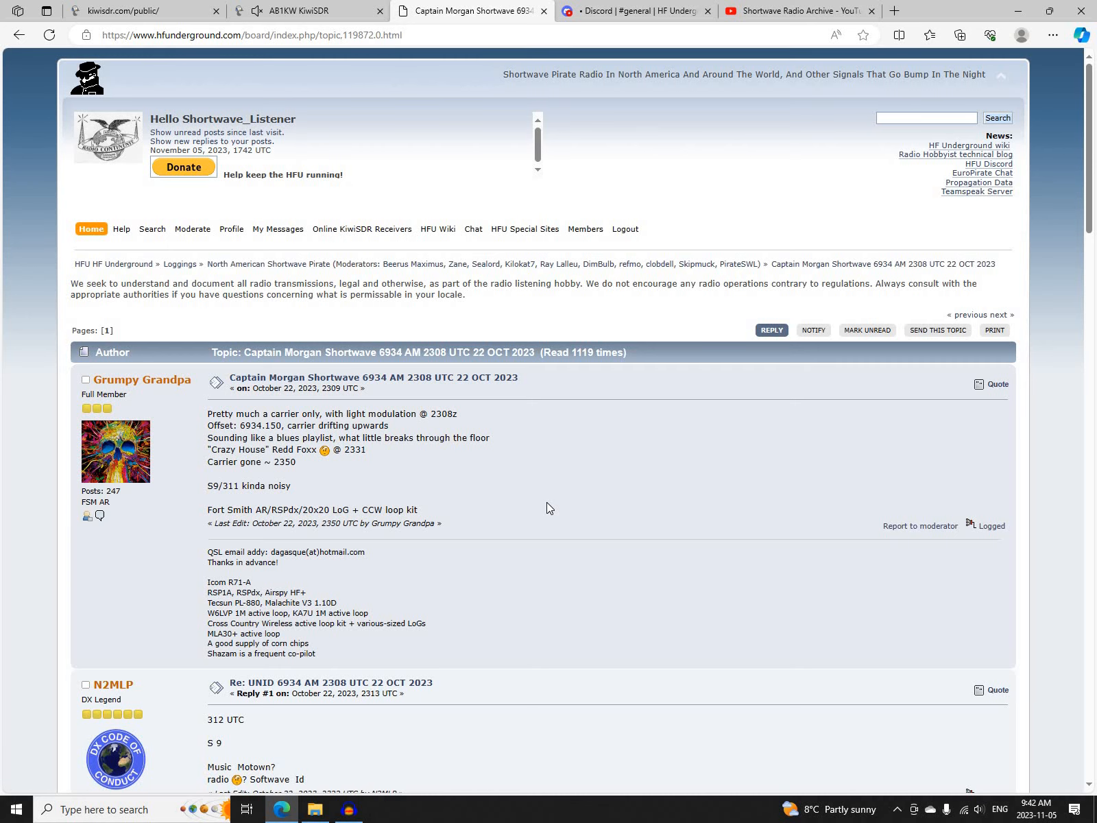
scroll(down, 3)
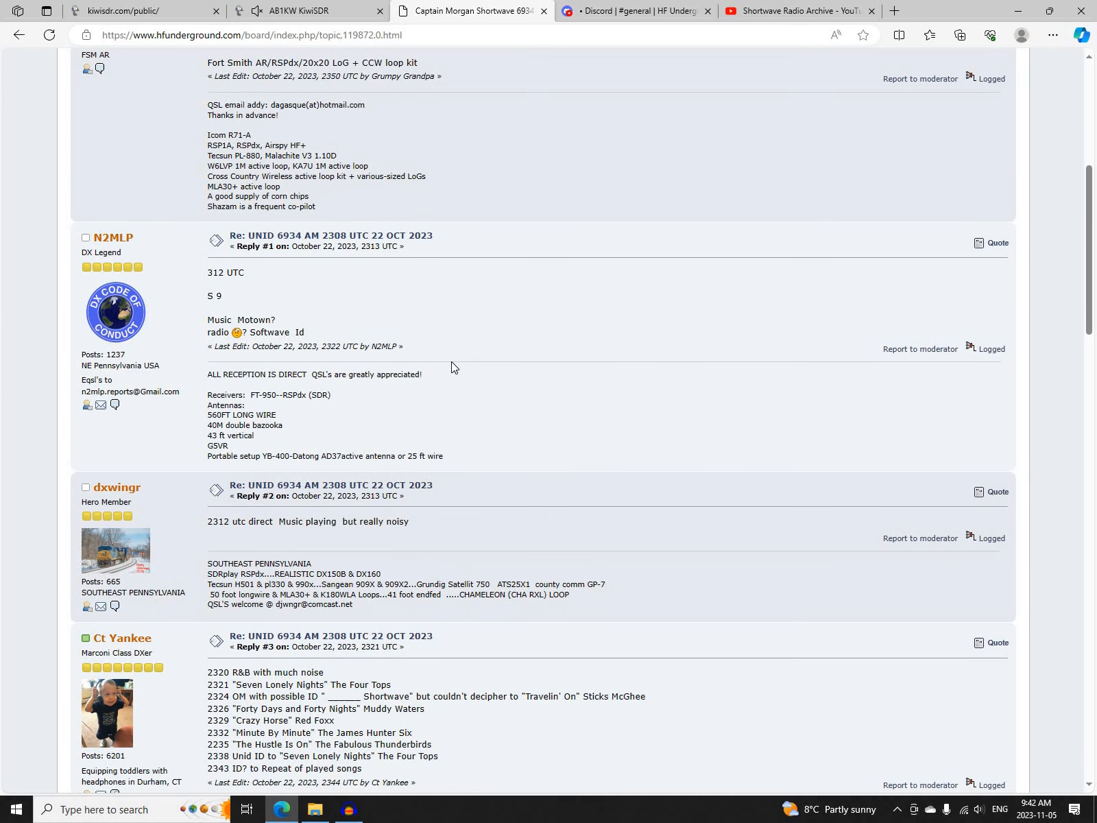
scroll(down, 3)
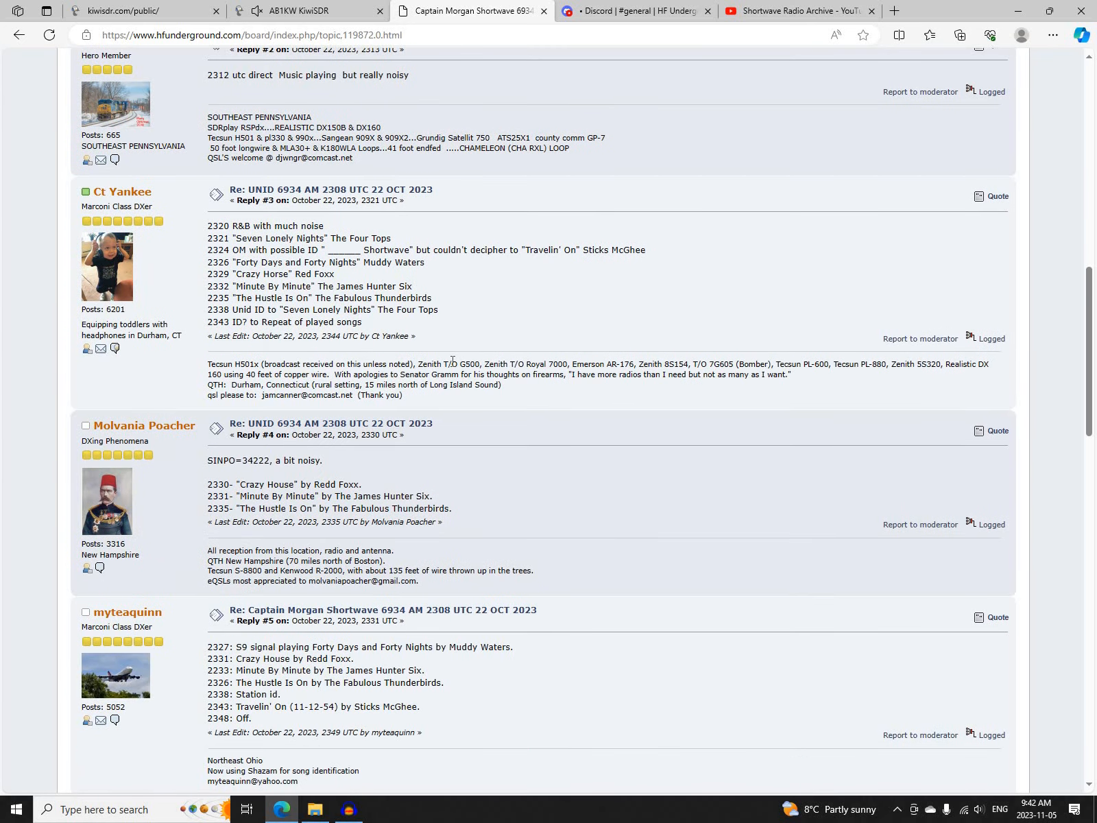
scroll(down, 3)
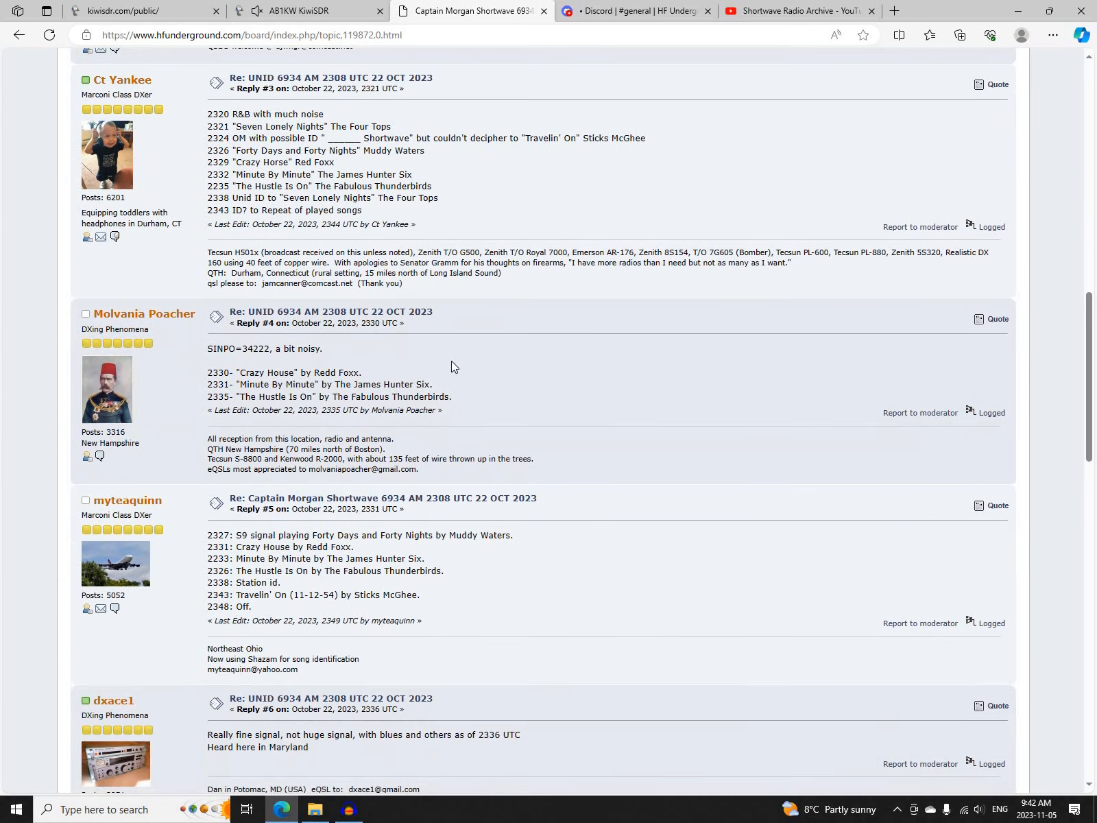
scroll(down, 3)
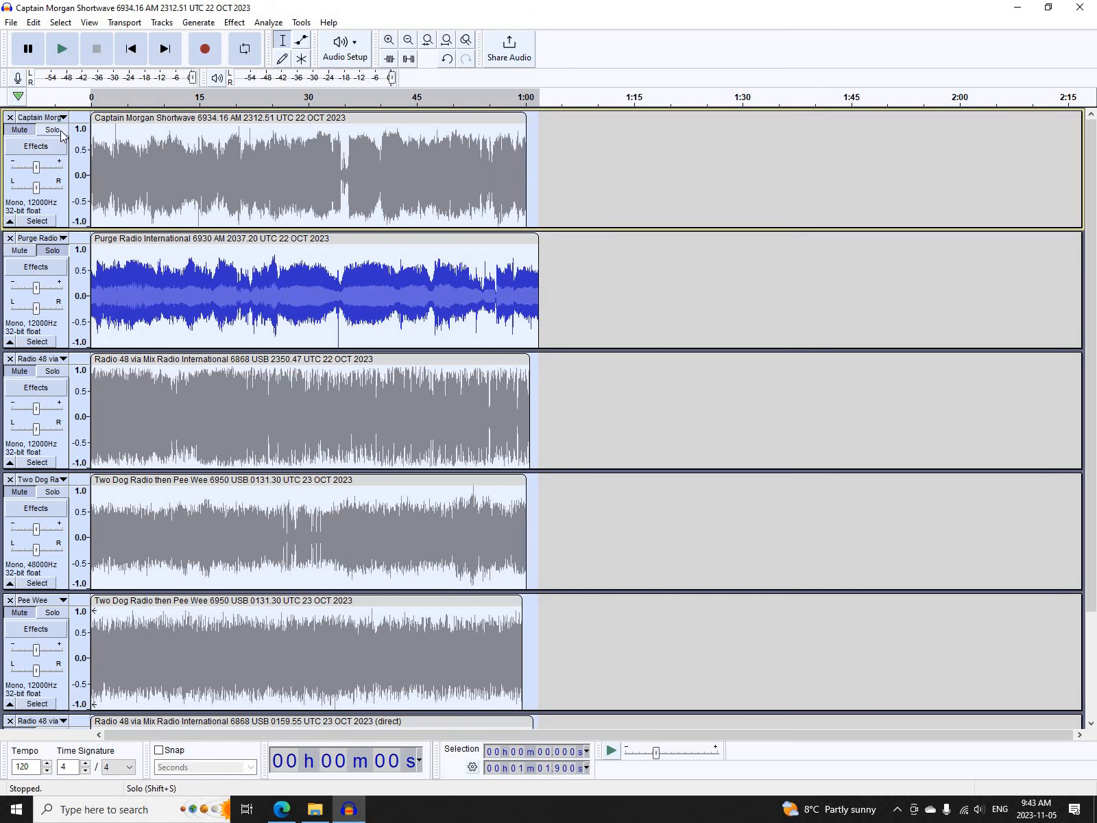
Solo and play the Captain Morgan Shortwave 6934 AM recording, then return to the forum list
click(61, 48)
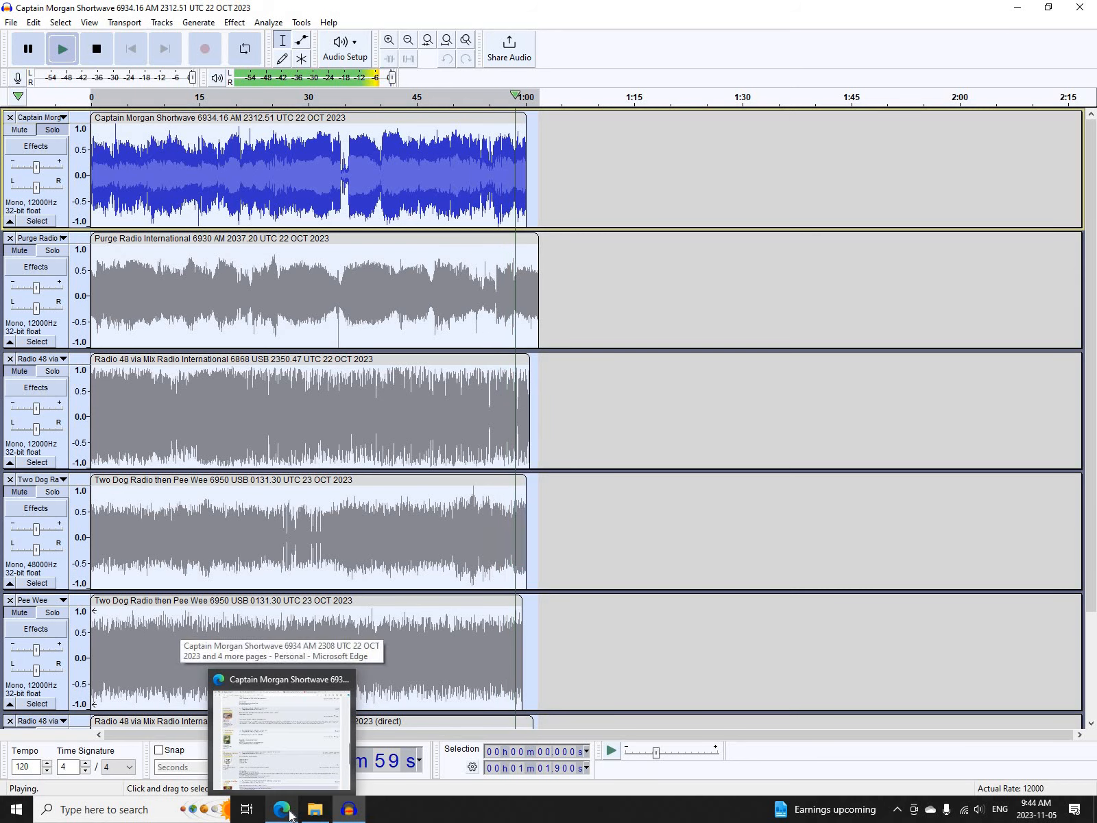
click(281, 810)
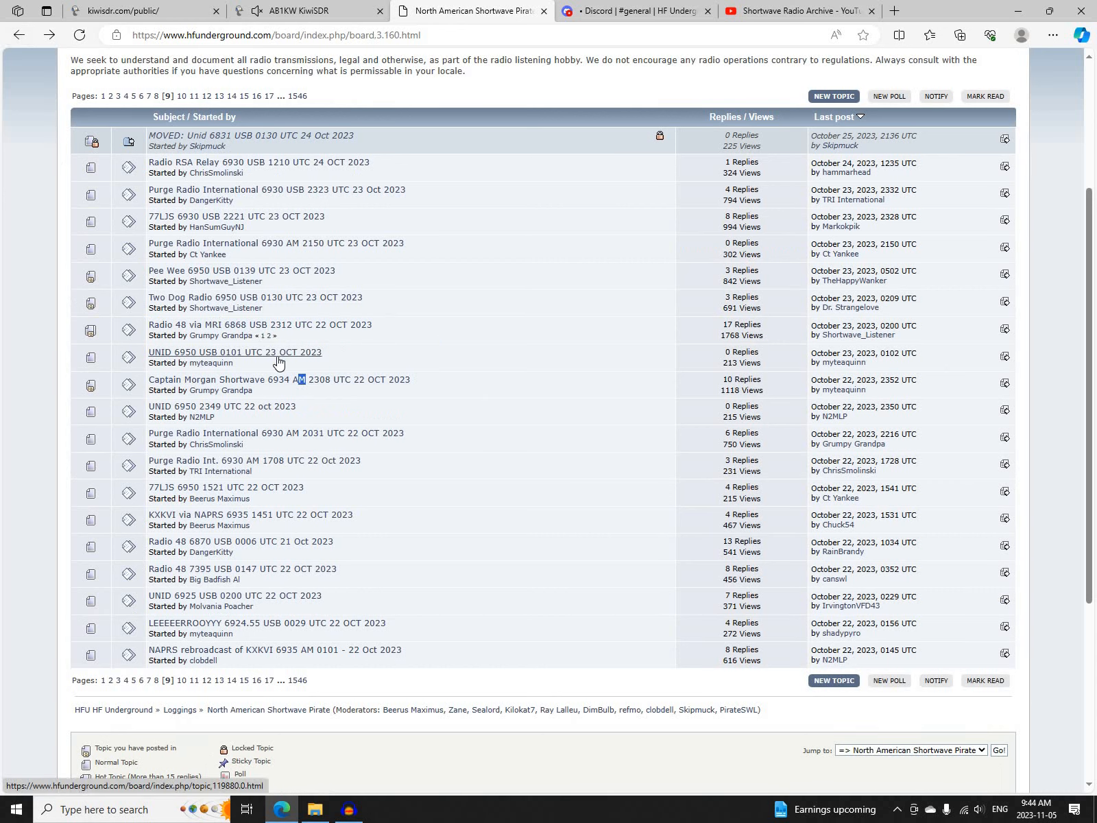
mouse_move(293, 333)
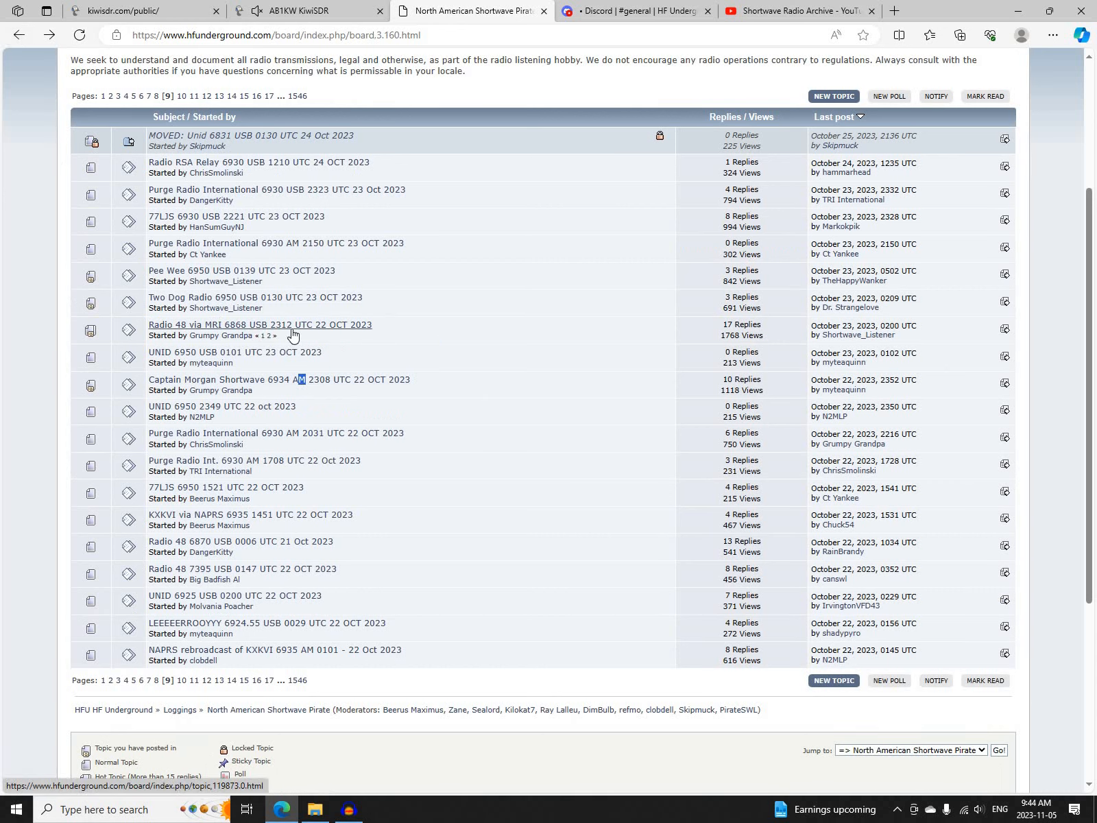
Read down through all replies in the Radio 48 via MRI 6868 USB 2312 UTC thread
click(259, 324)
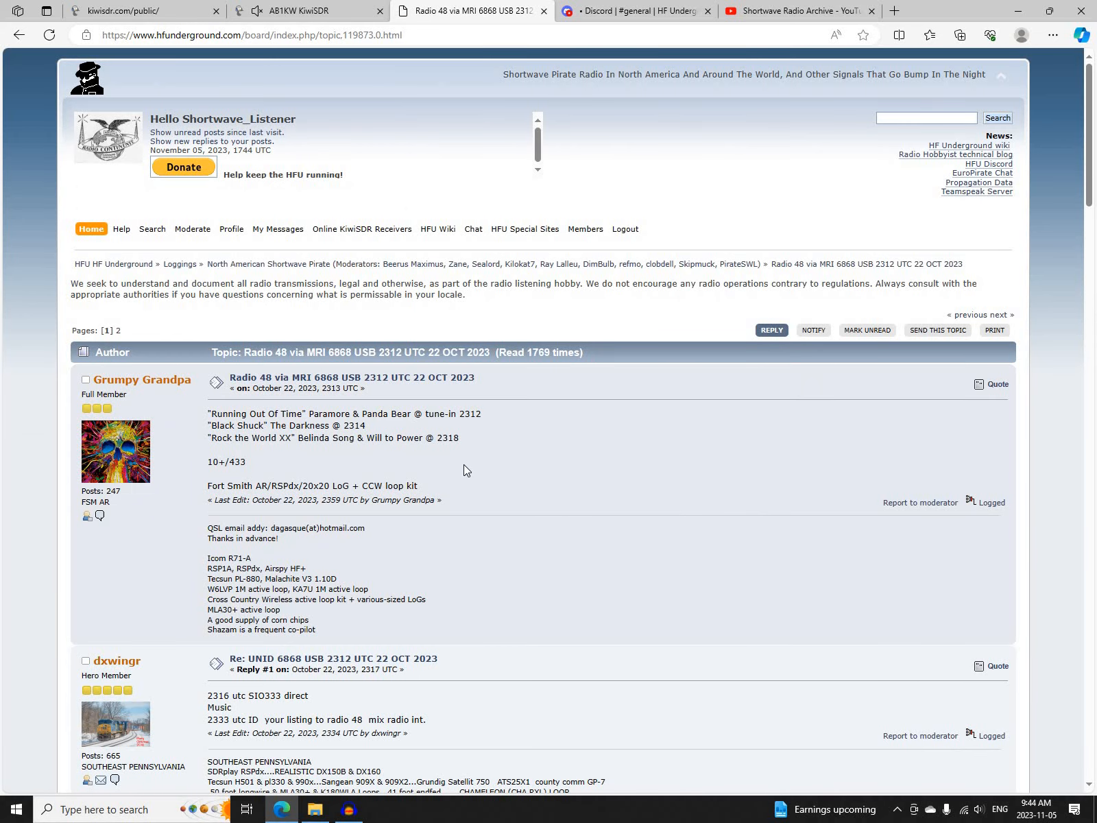
mouse_move(478, 458)
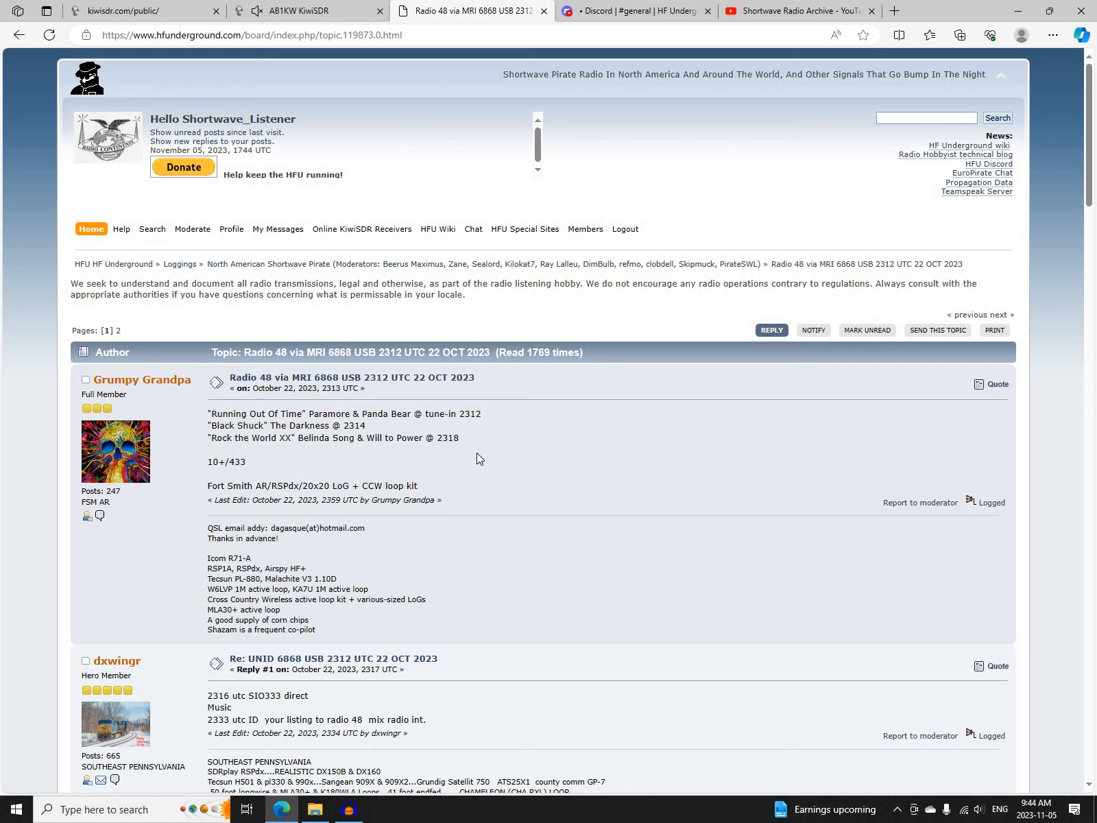
scroll(down, 3)
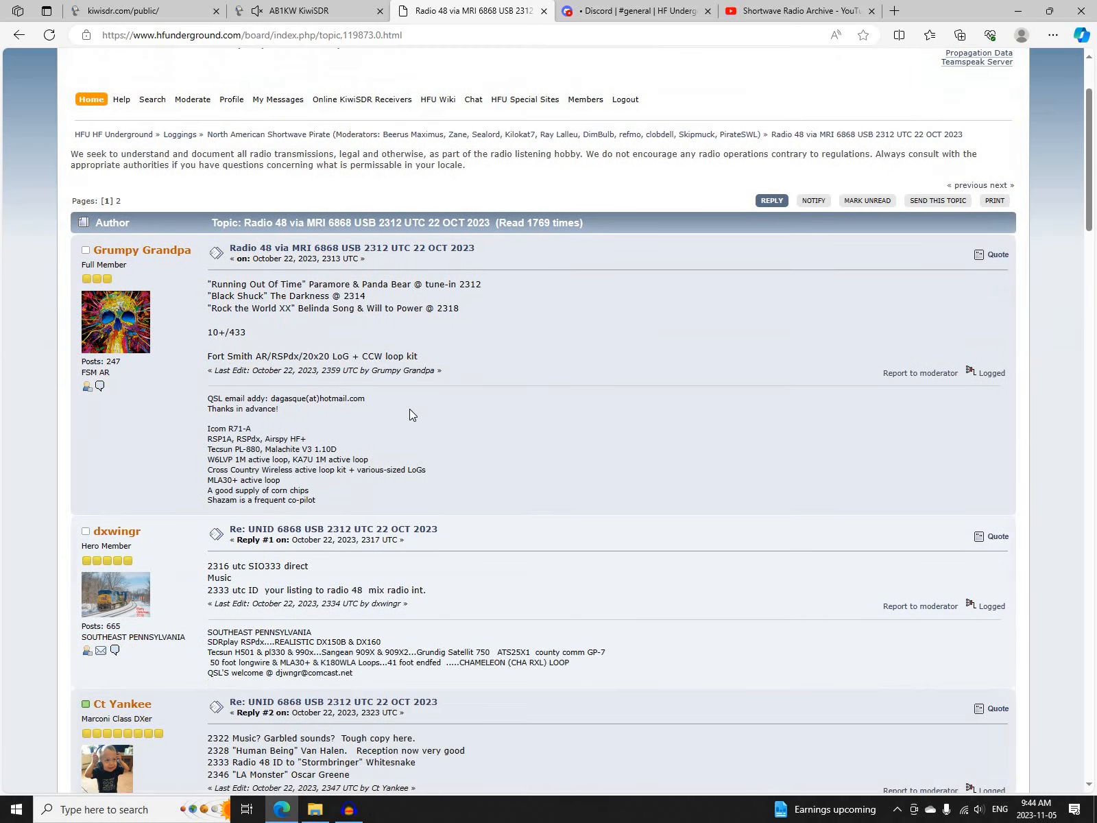
scroll(down, 3)
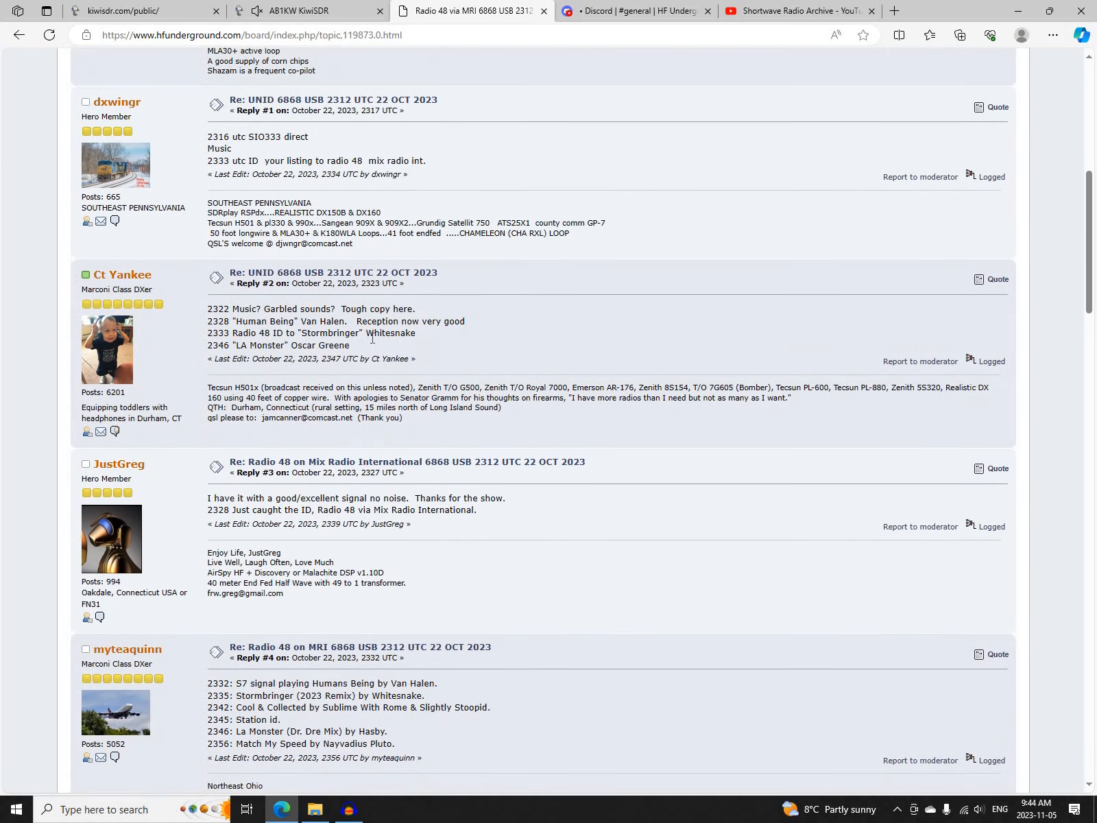
scroll(down, 3)
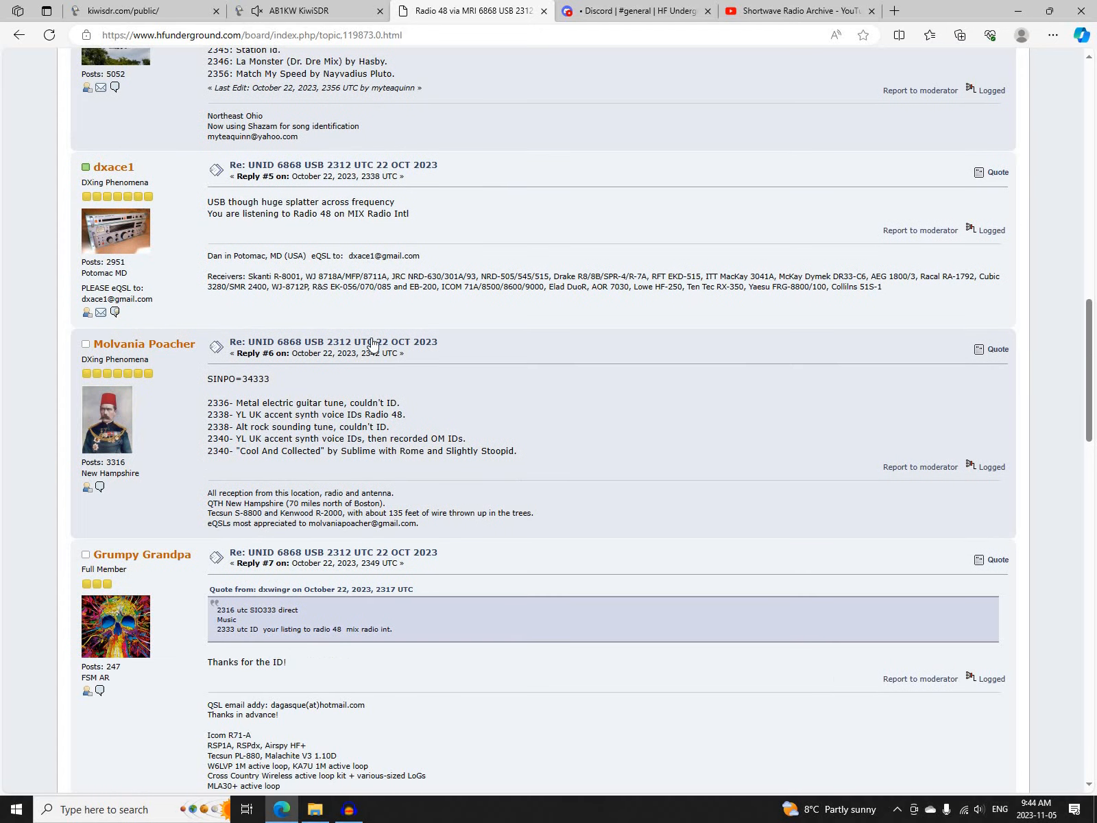
scroll(down, 3)
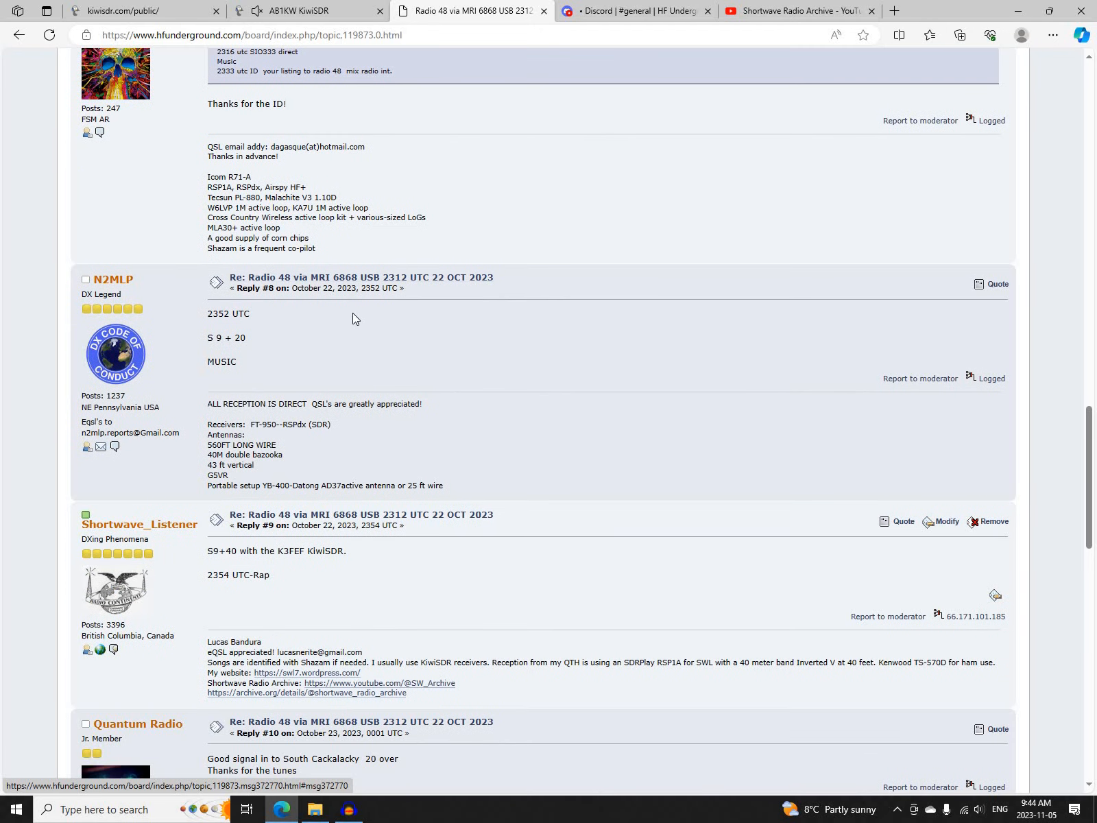
scroll(down, 3)
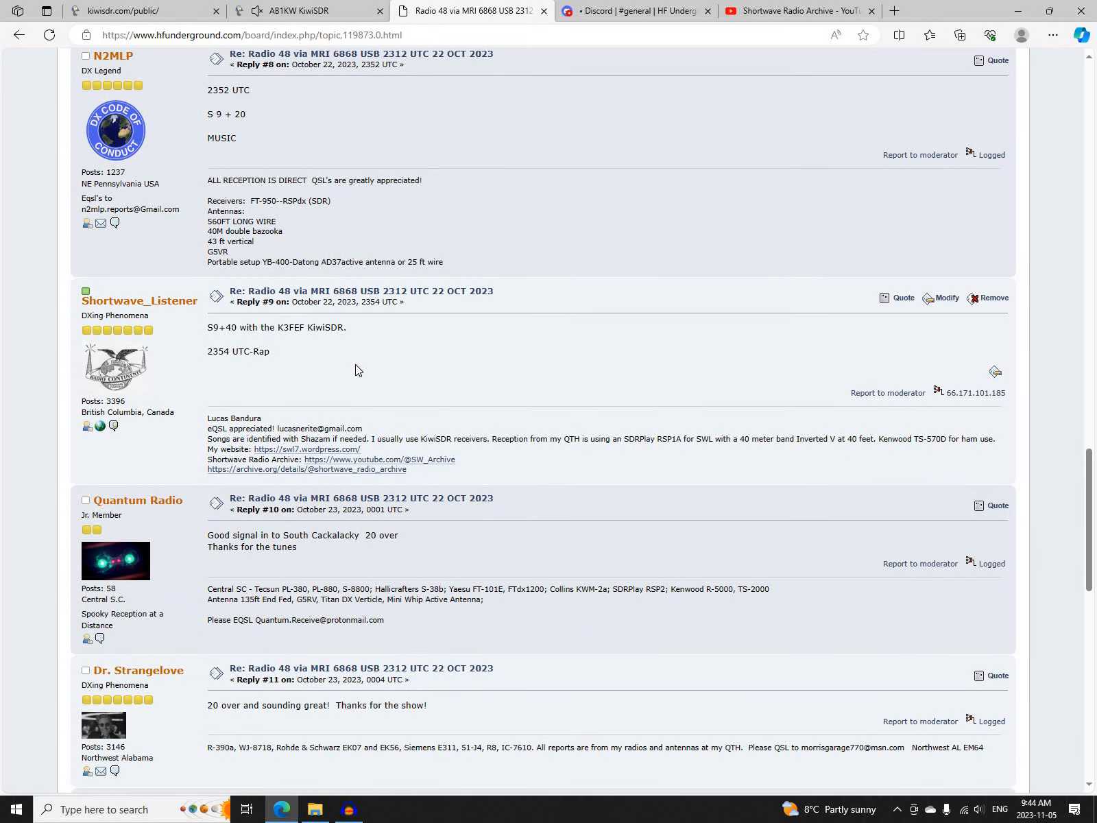
mouse_move(370, 356)
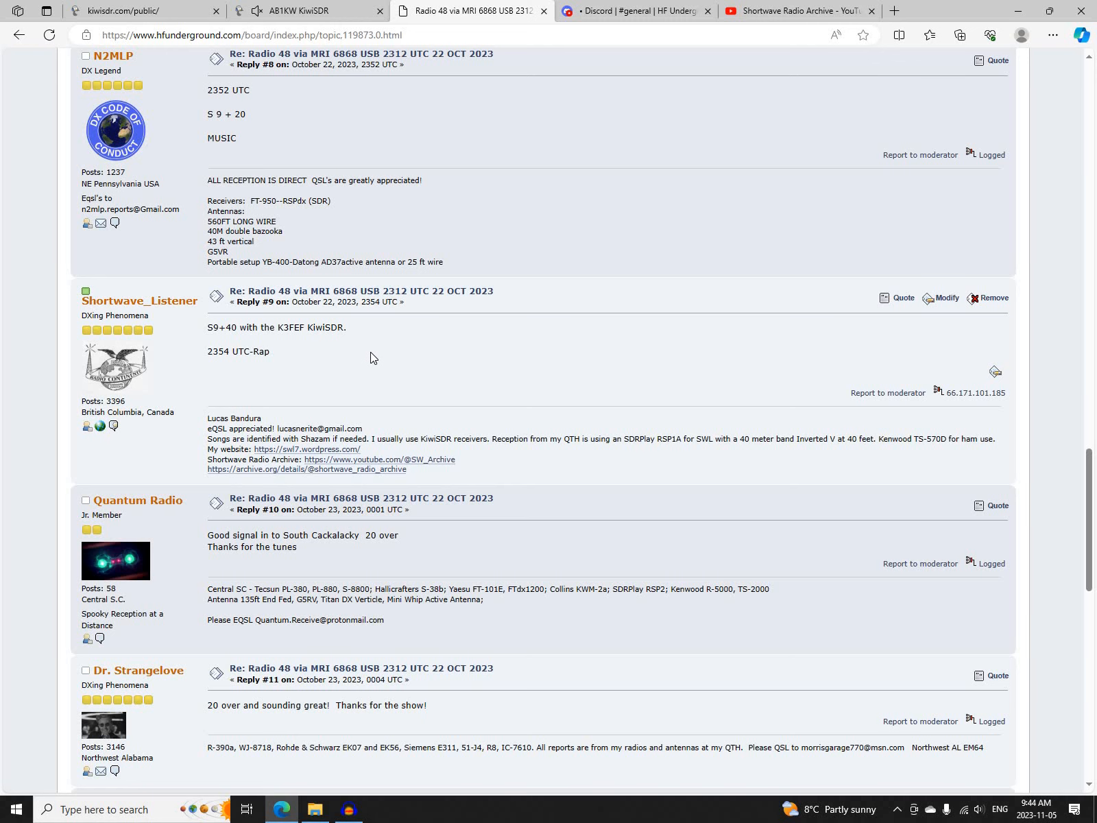
scroll(down, 3)
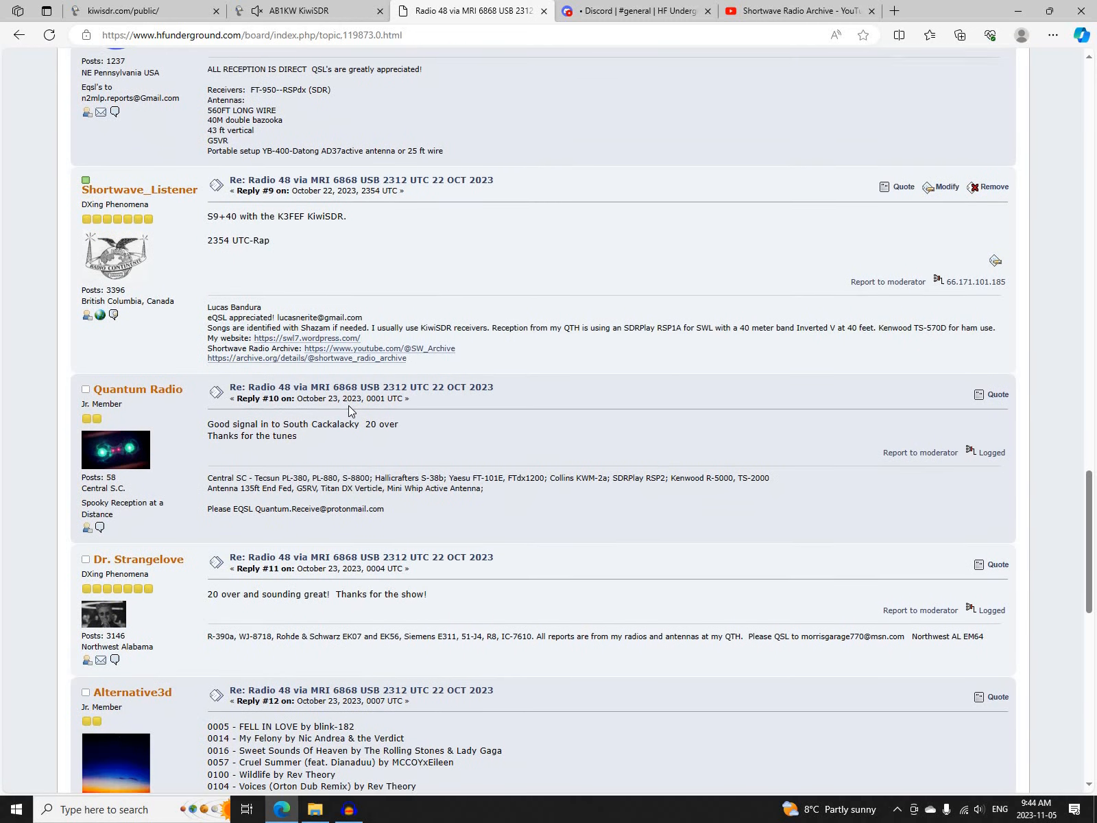
scroll(down, 3)
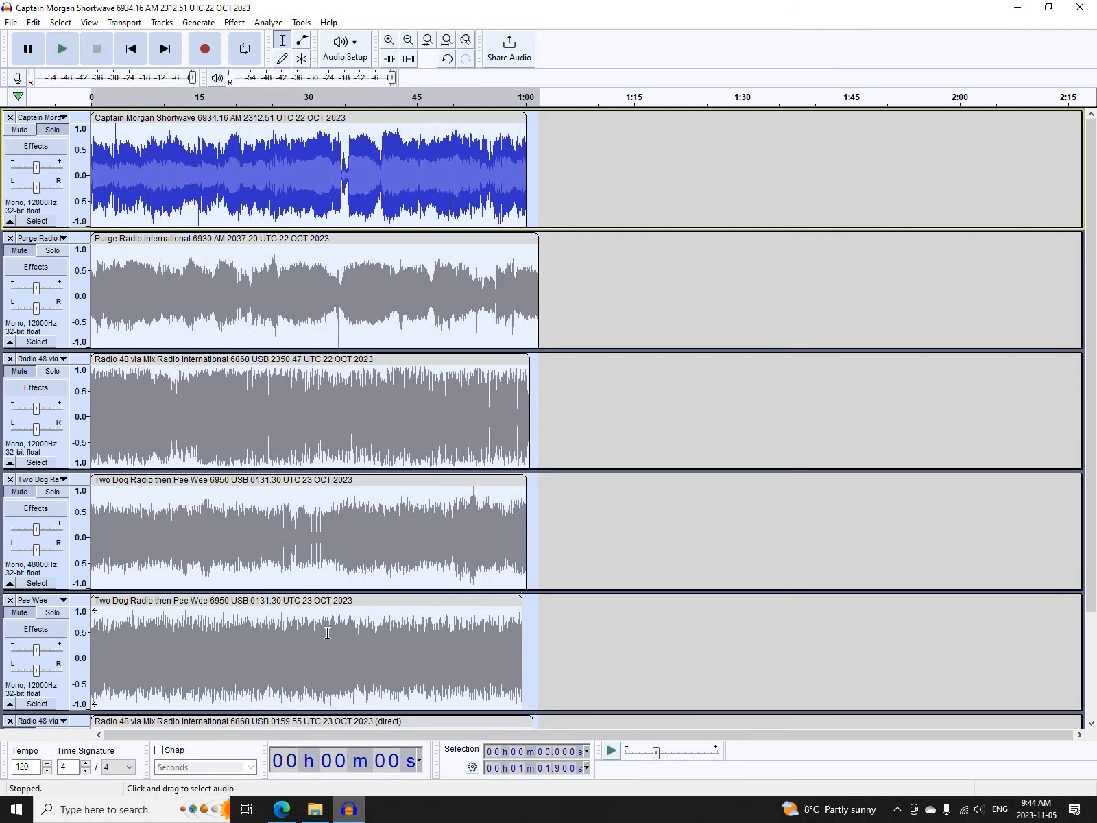
Solo and play the Radio 48 via Mix Radio International 6868 recording
click(62, 48)
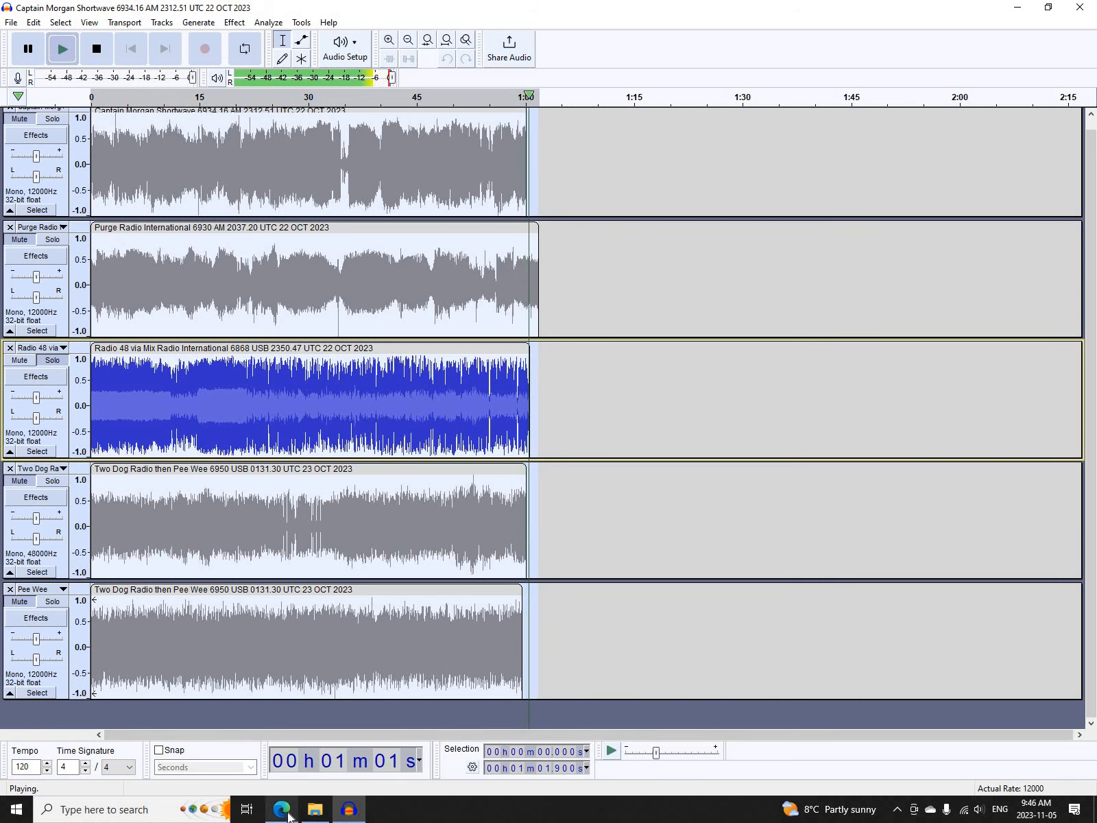
Return to the forum and read the UNID 6950 USB 0101 UTC 23 OCT reception report
click(281, 809)
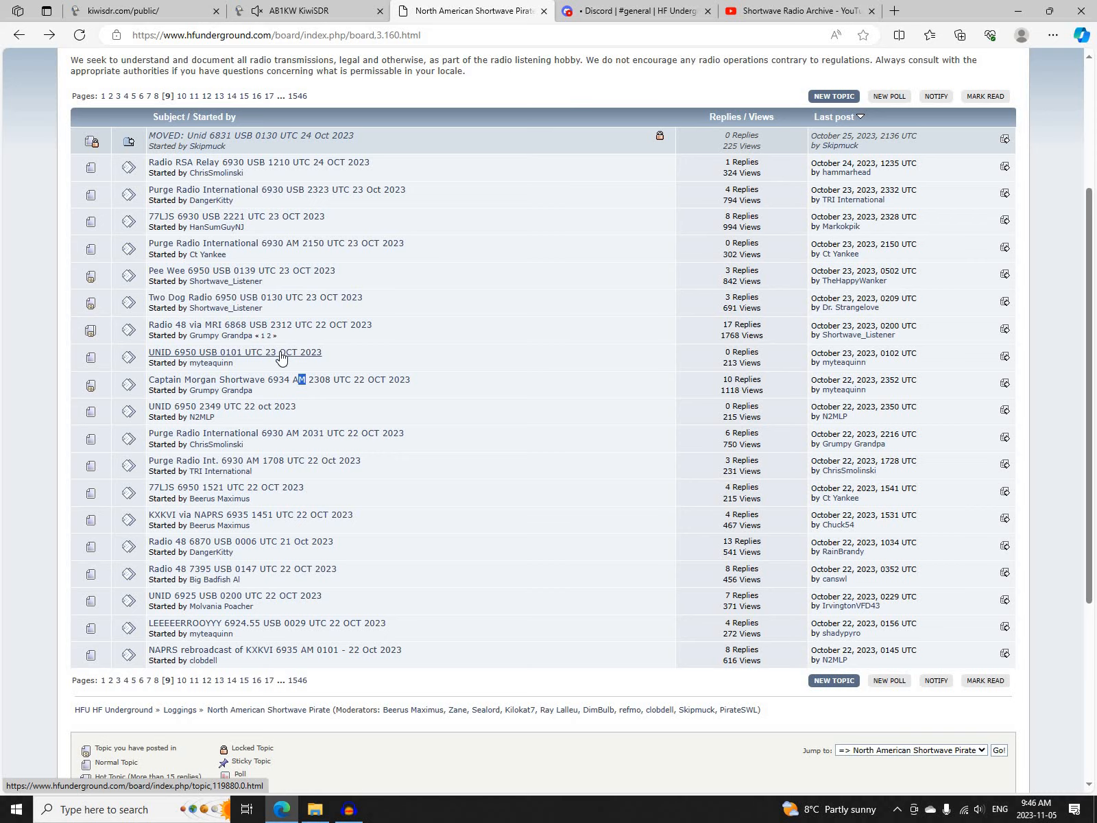
click(234, 352)
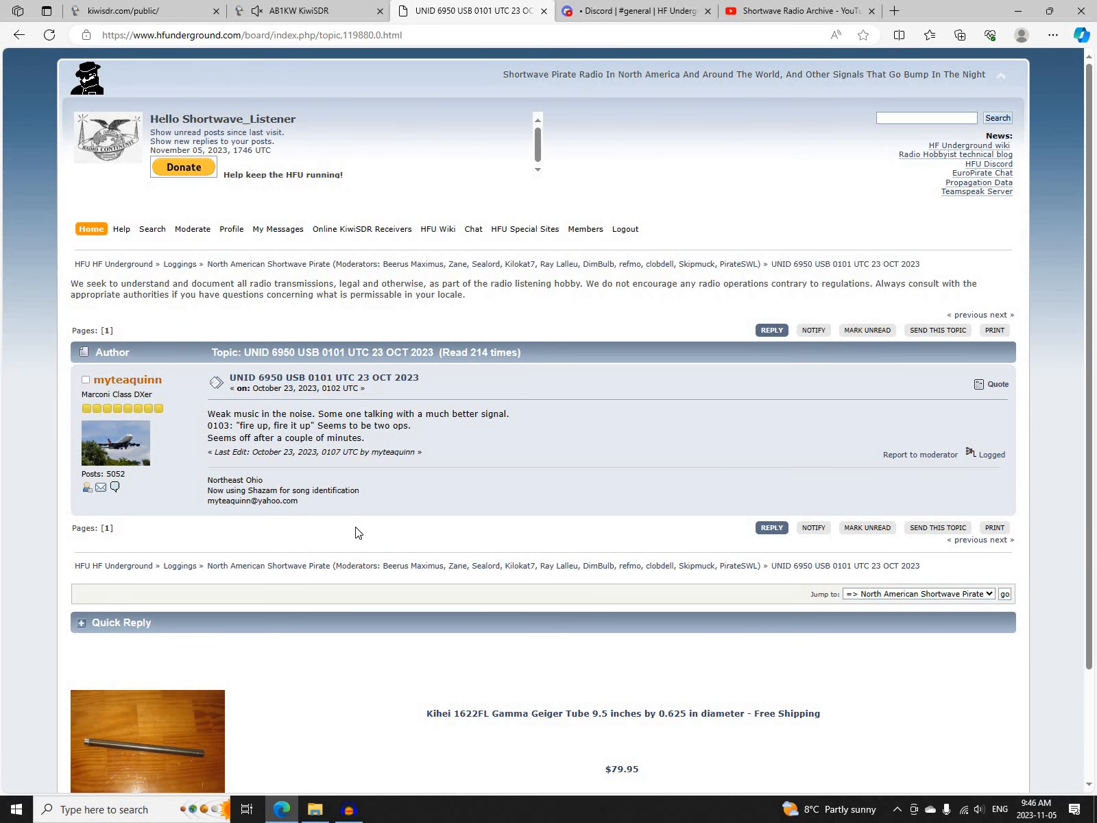
mouse_move(345, 473)
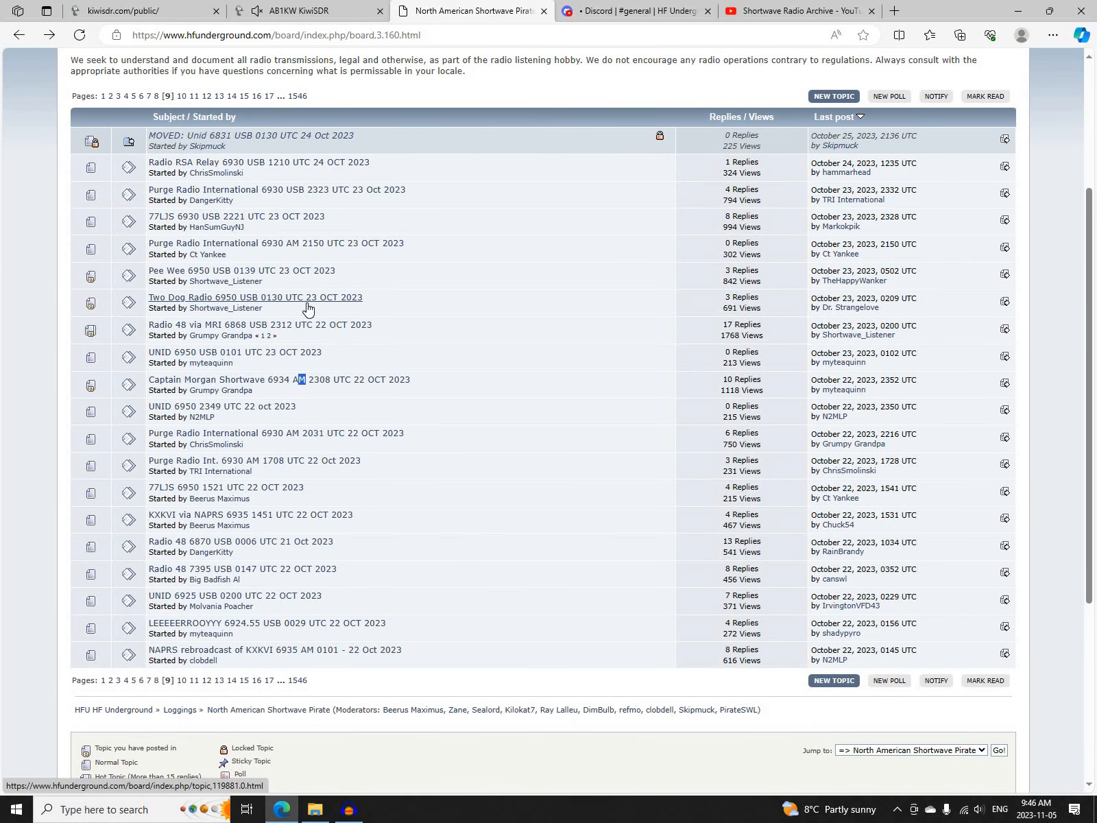
Read down the Two Dog Radio 6950 USB 0130 UTC 23 OCT thread
click(254, 296)
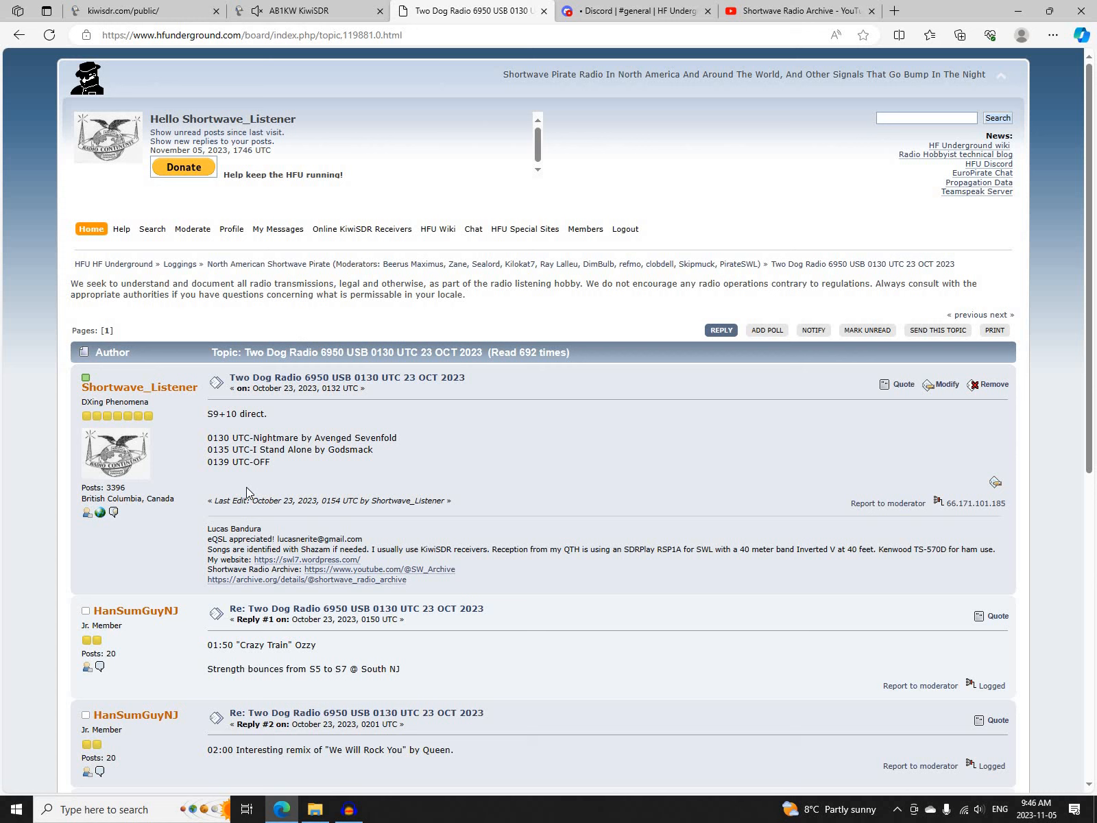
mouse_move(242, 483)
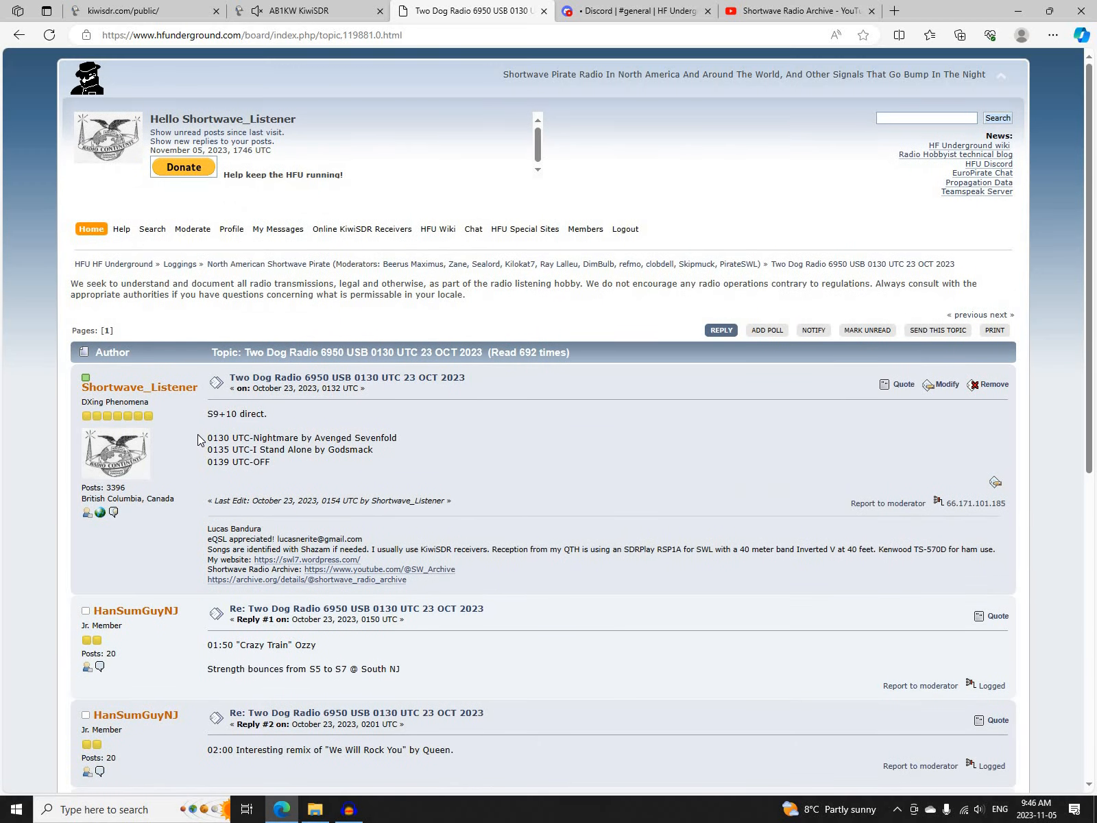
scroll(down, 3)
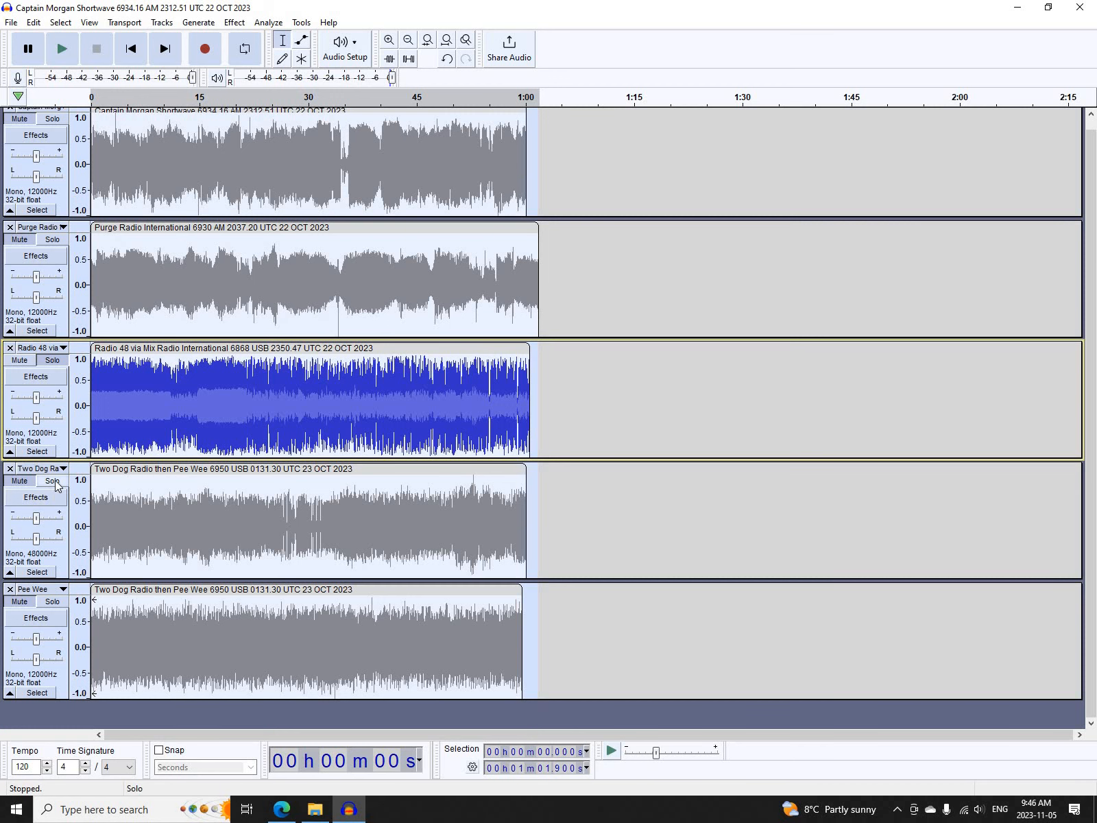
Solo and play the 'Two Dog Radio then Pee Wee 6950' track, then return to the forum
click(52, 481)
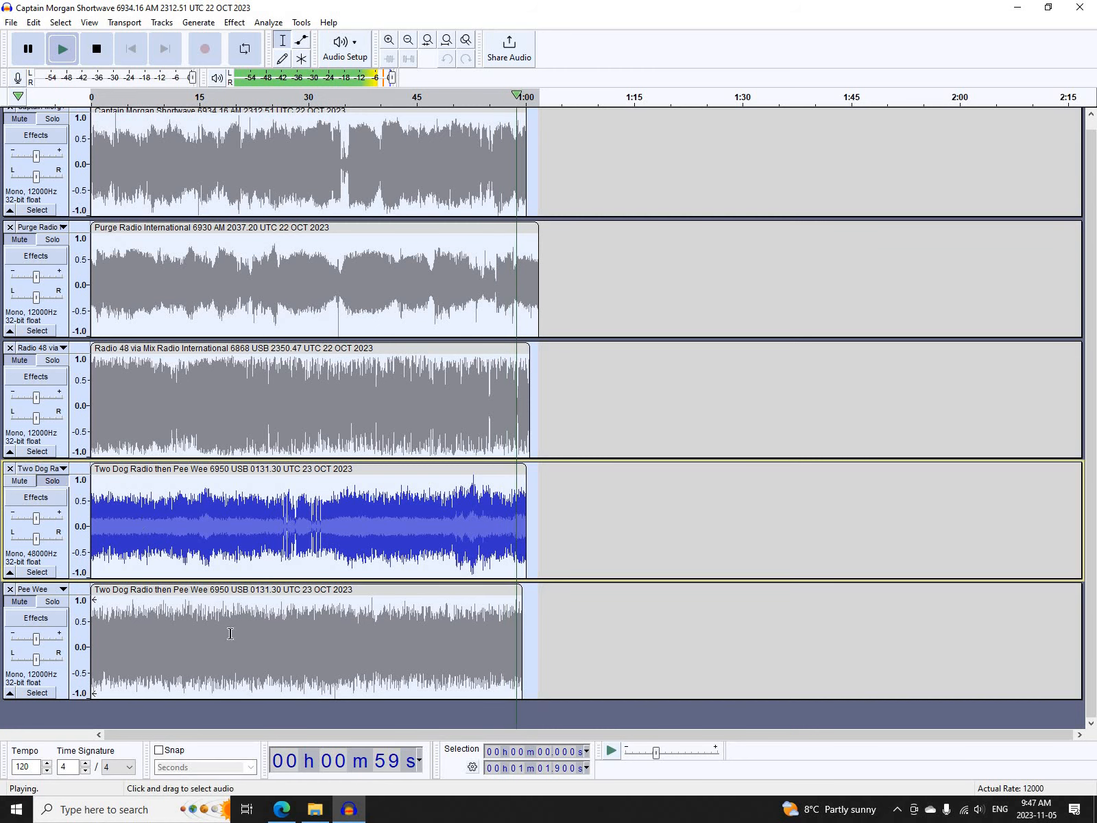
click(471, 11)
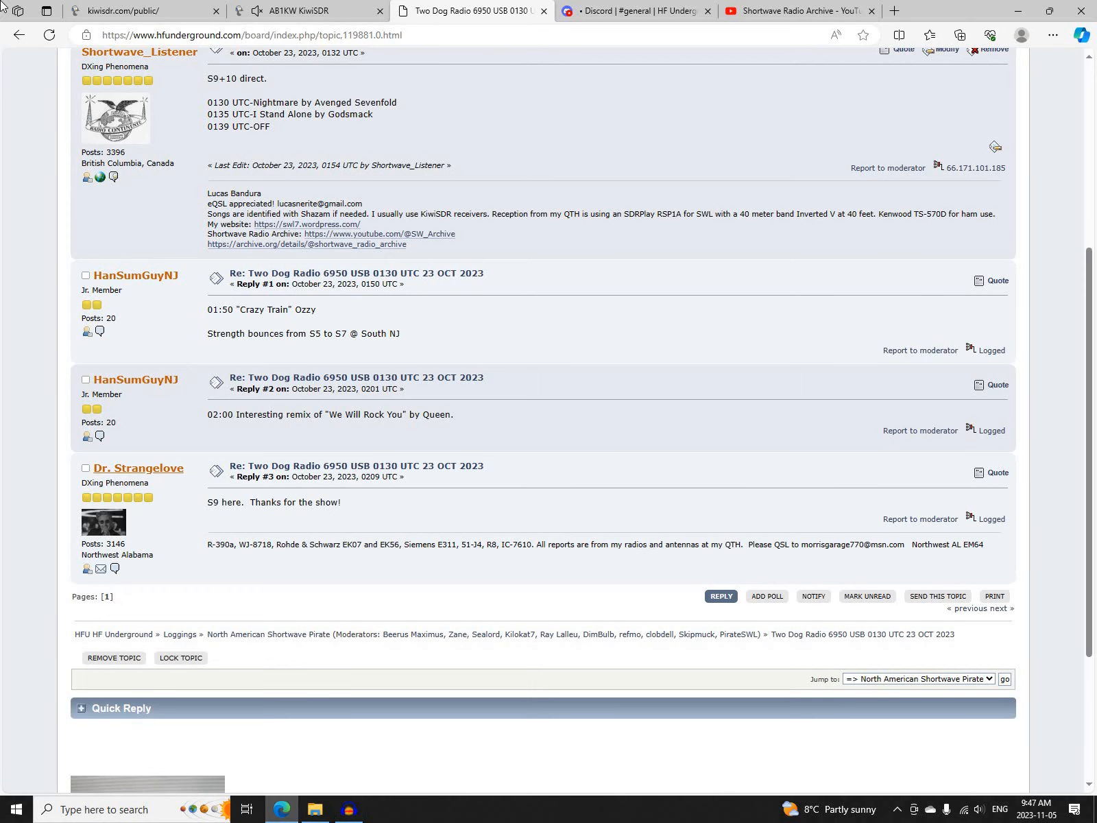
Read the 'Pee Wee 6950 USB 0139 UTC 23 OCT 2023' thread and solo the Pee Wee recording in Audacity
click(259, 634)
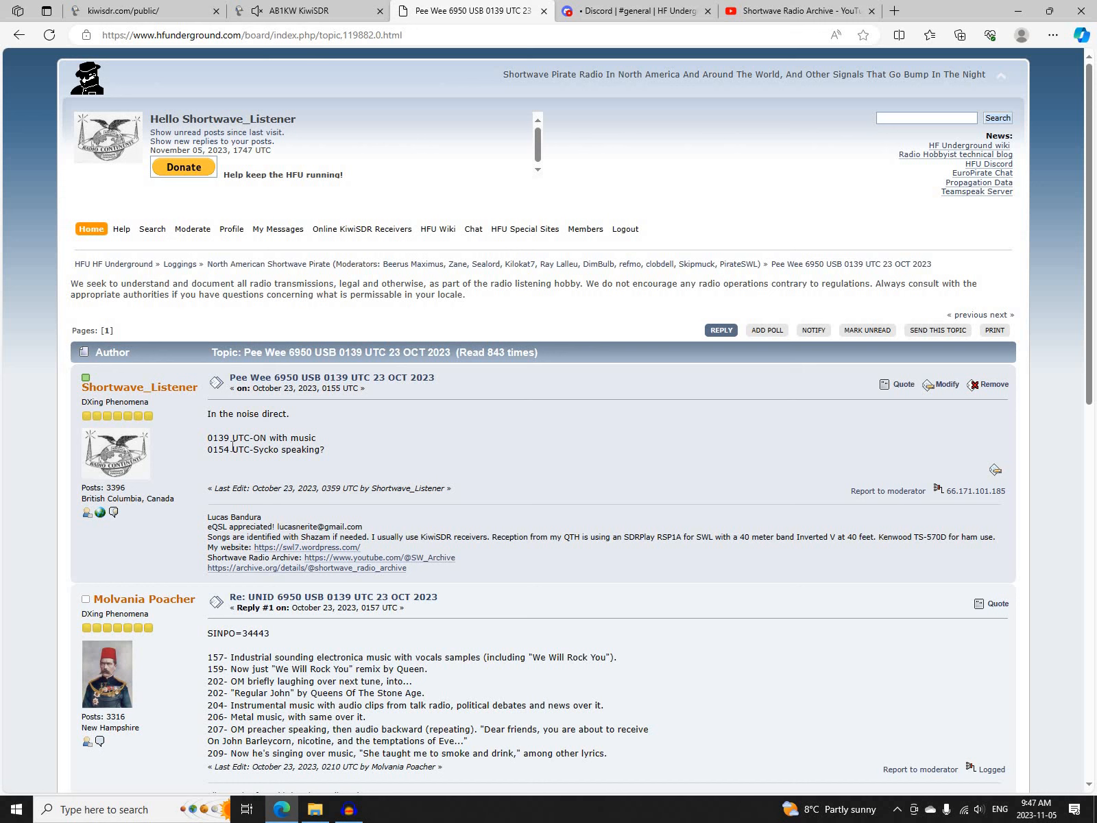
scroll(down, 3)
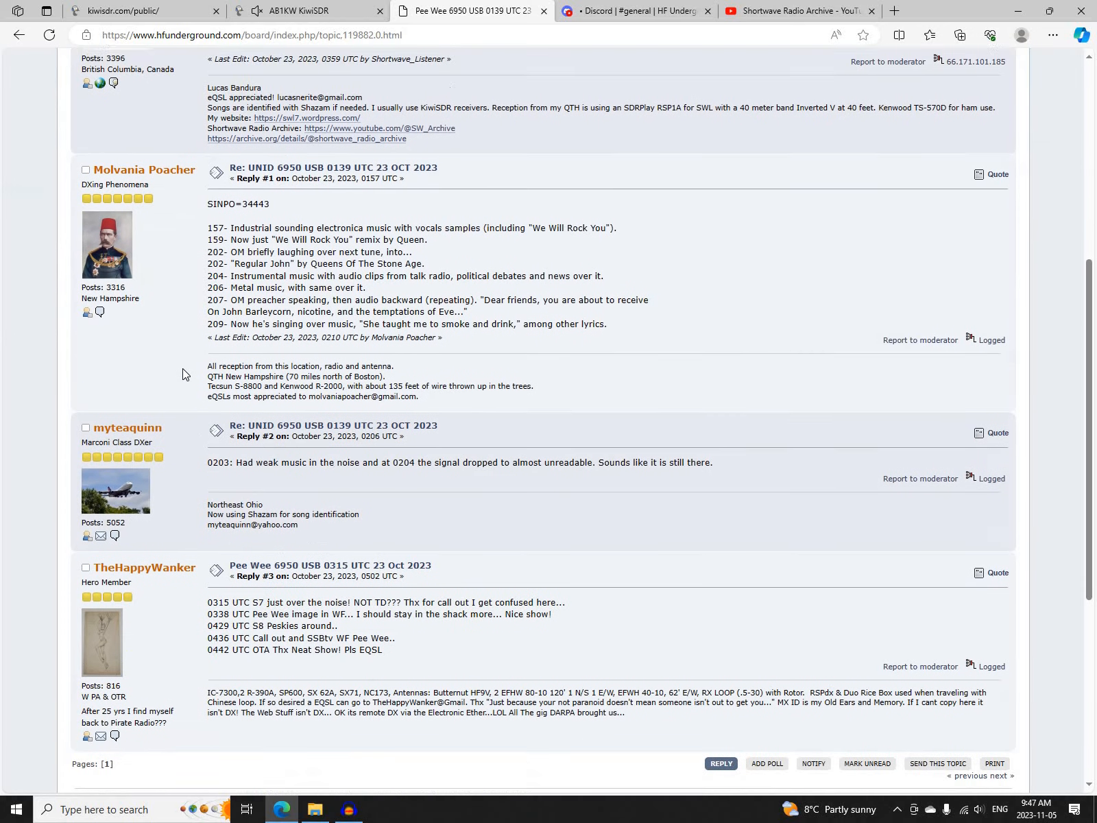
scroll(down, 3)
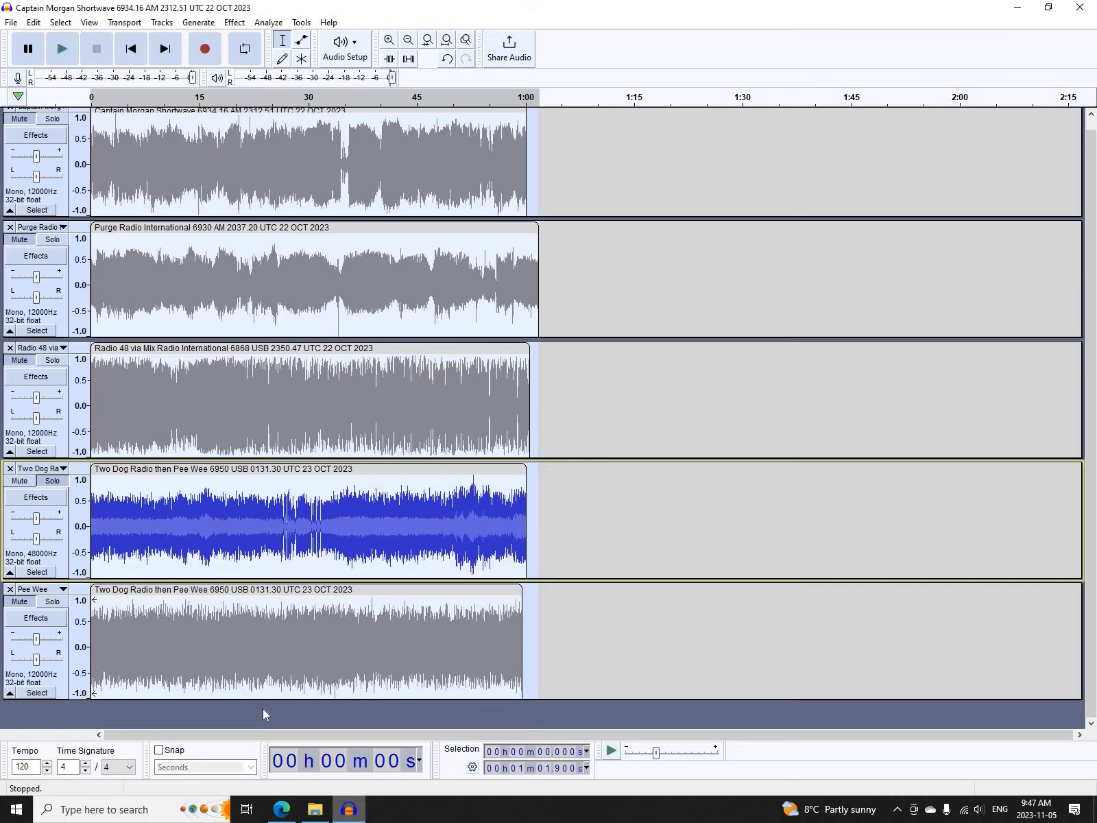
click(52, 601)
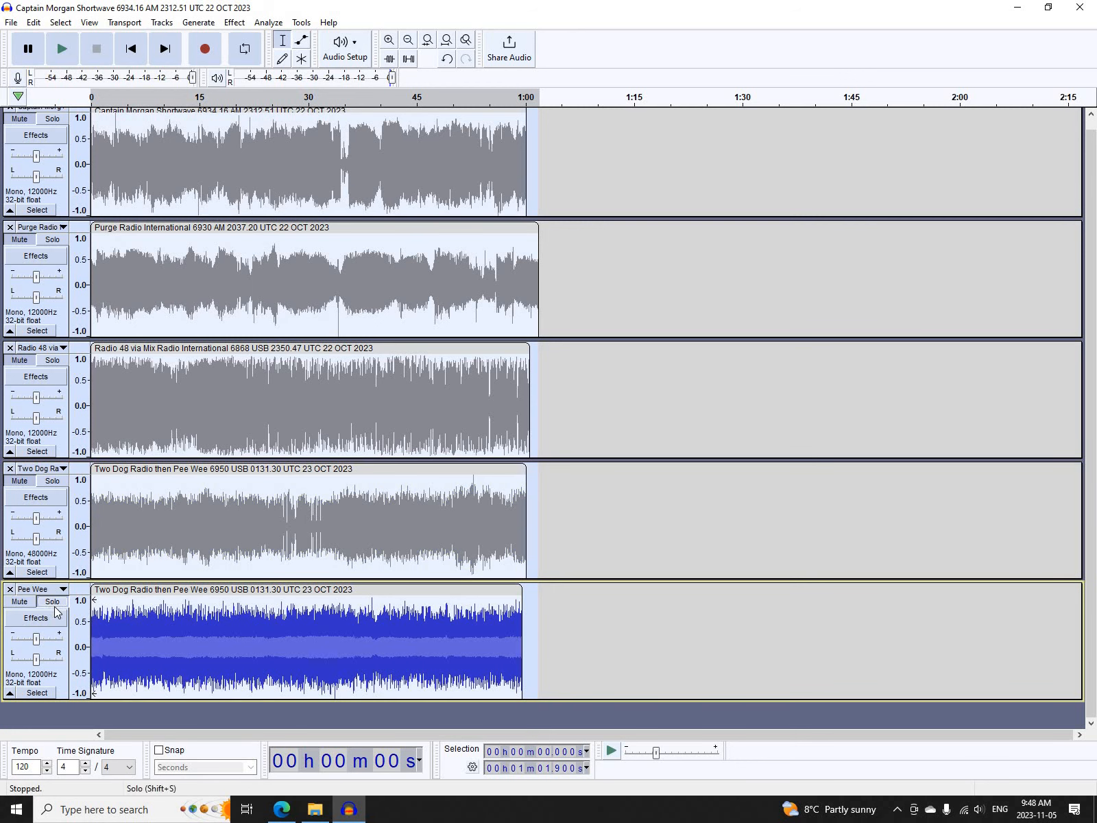